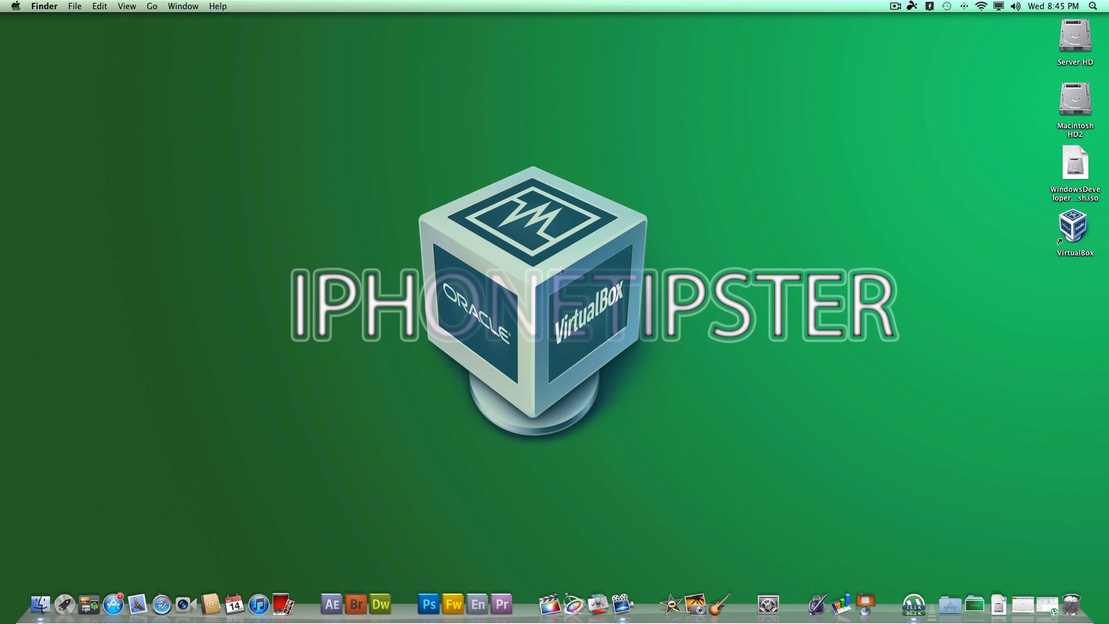
Launch VirtualBox and start the New virtual machine wizard past its welcome page.
click(1075, 163)
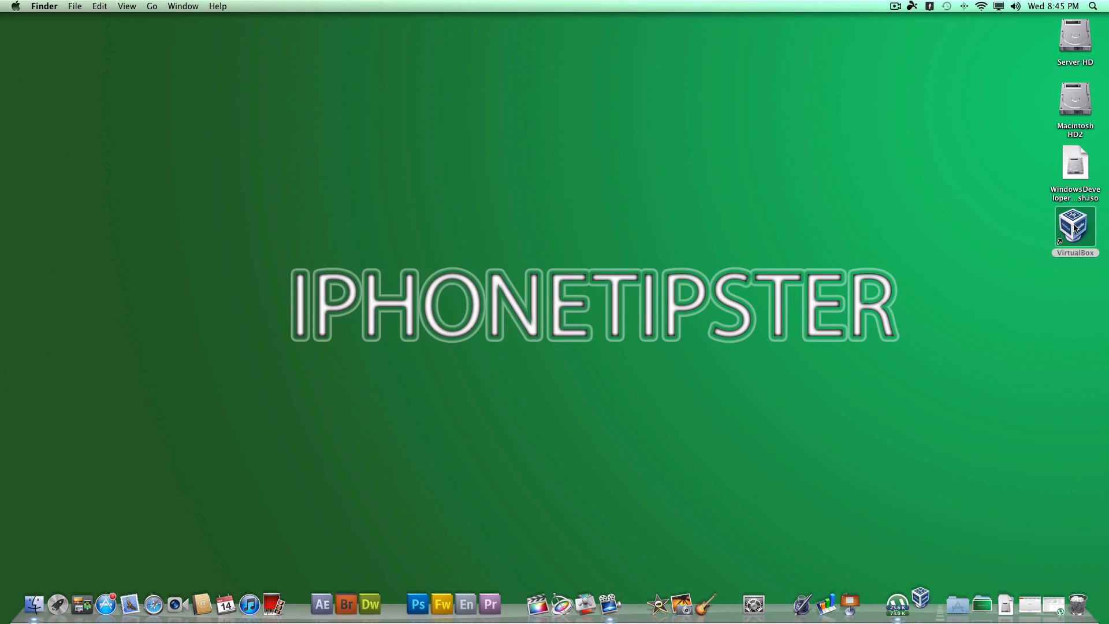
double_click(1074, 228)
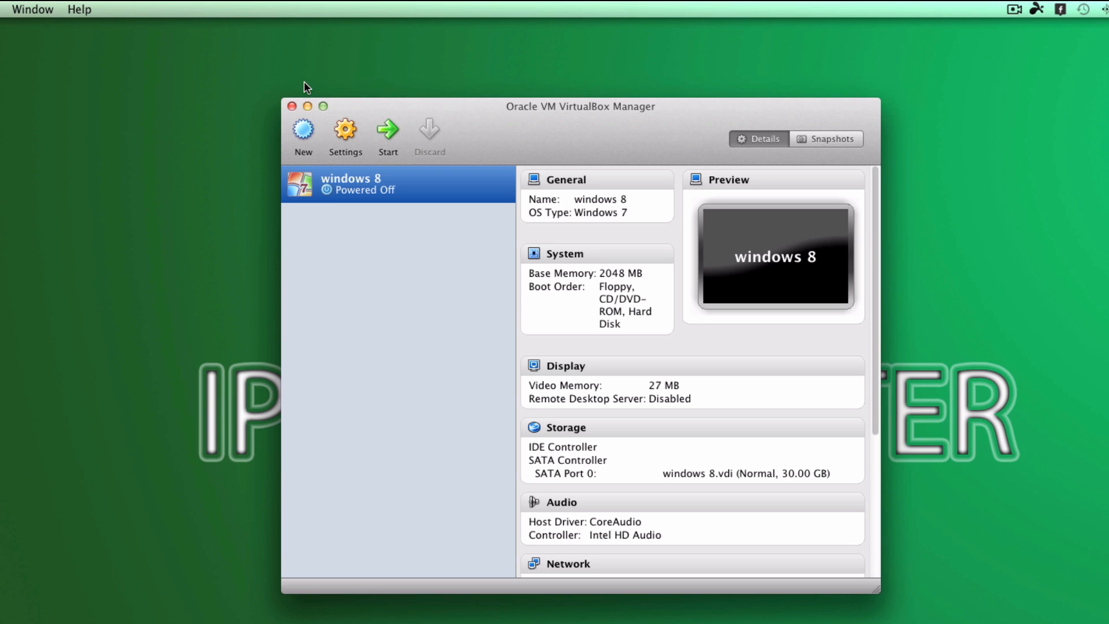
mouse_move(388, 133)
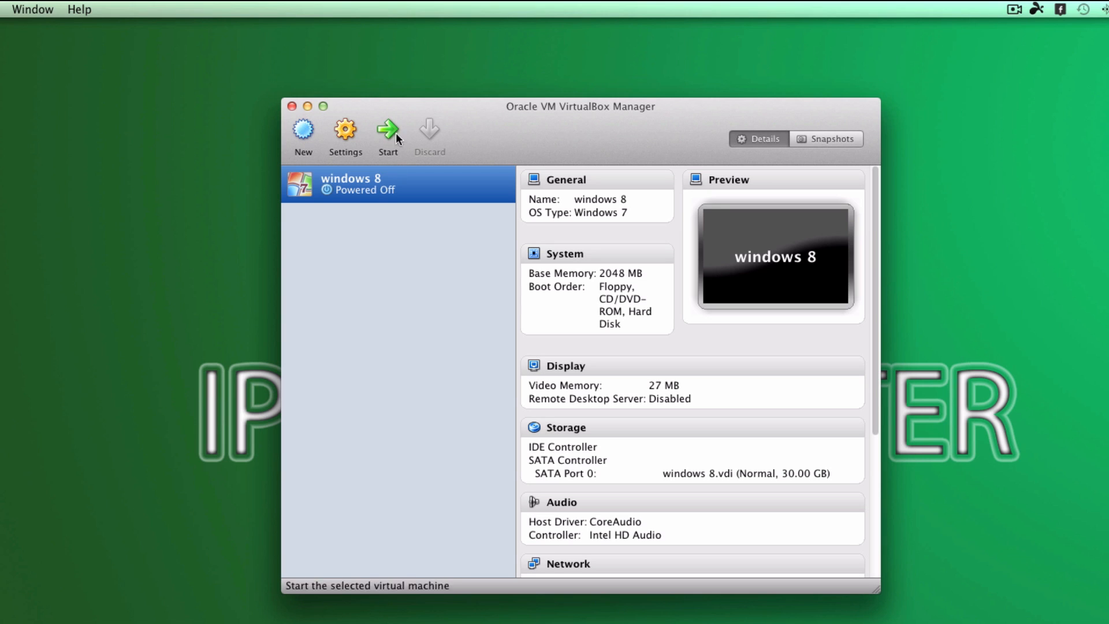
click(303, 135)
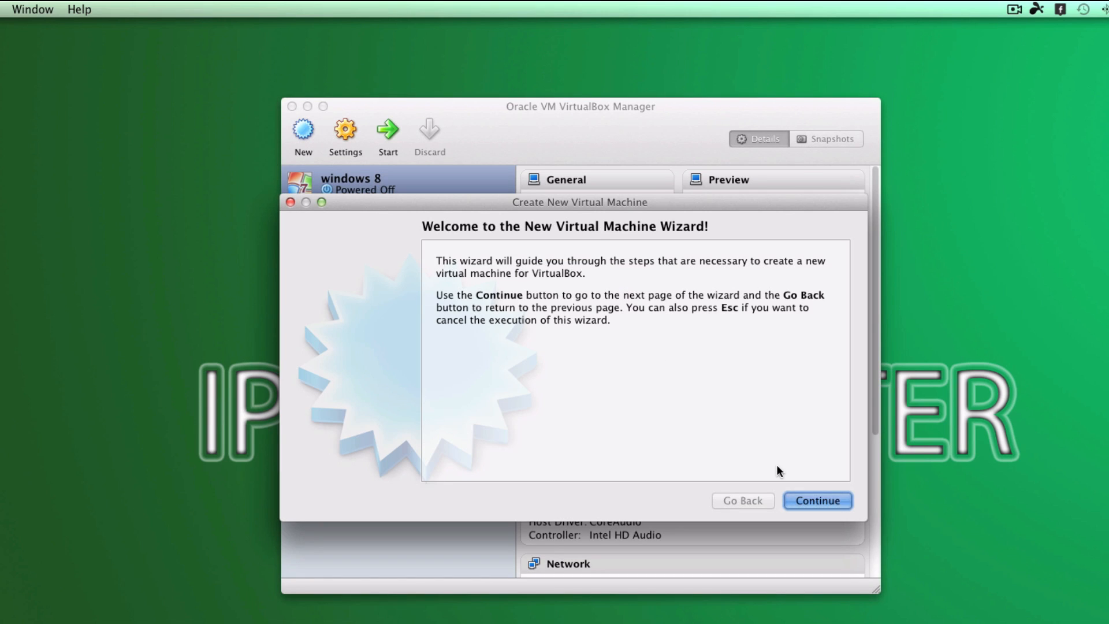
click(816, 501)
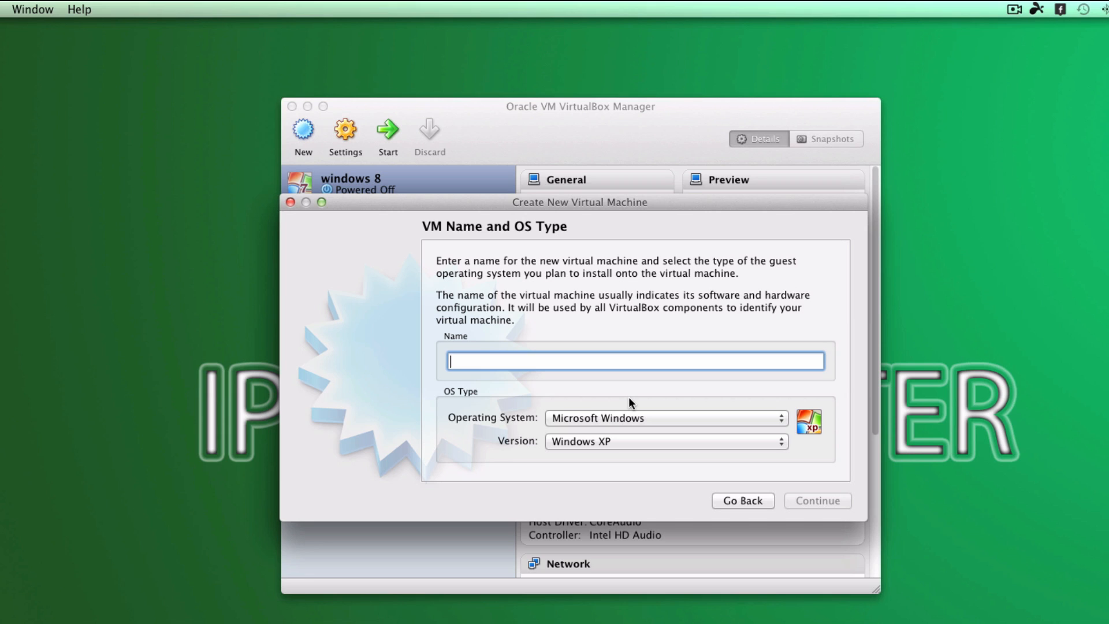
Name the new virtual machine 'windows 8dp1'.
text(w)
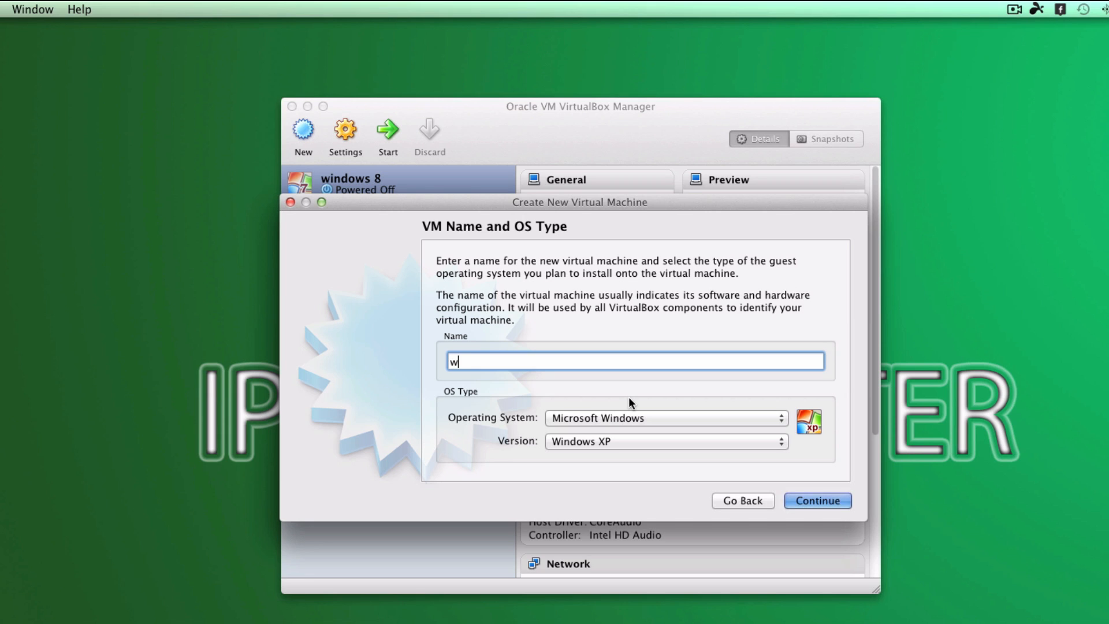
text(indo)
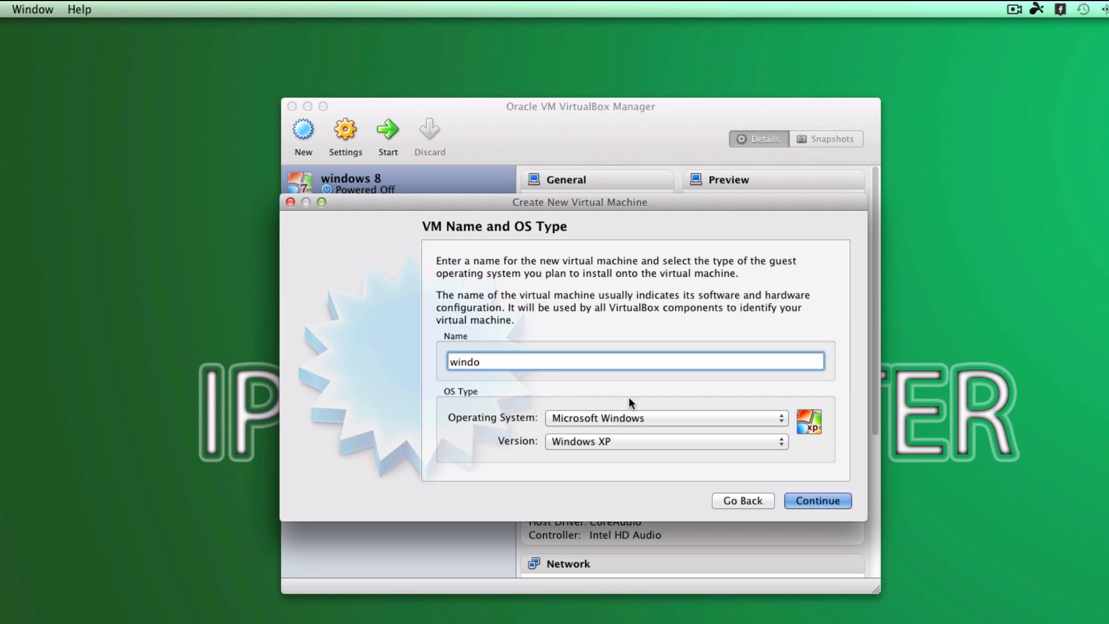
text(ws)
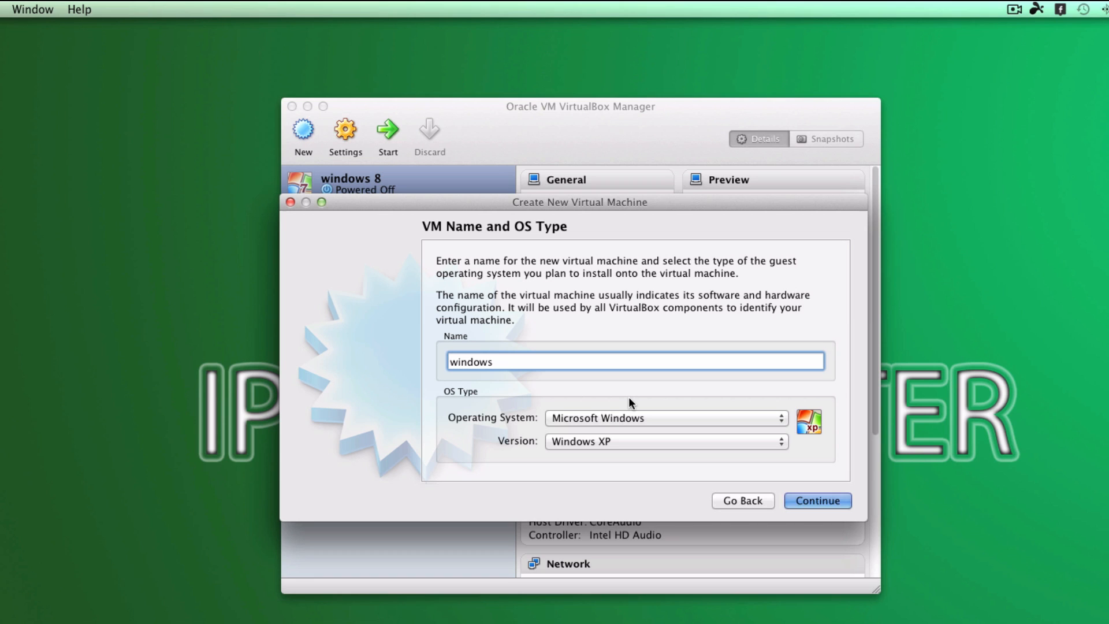
text(8dpp)
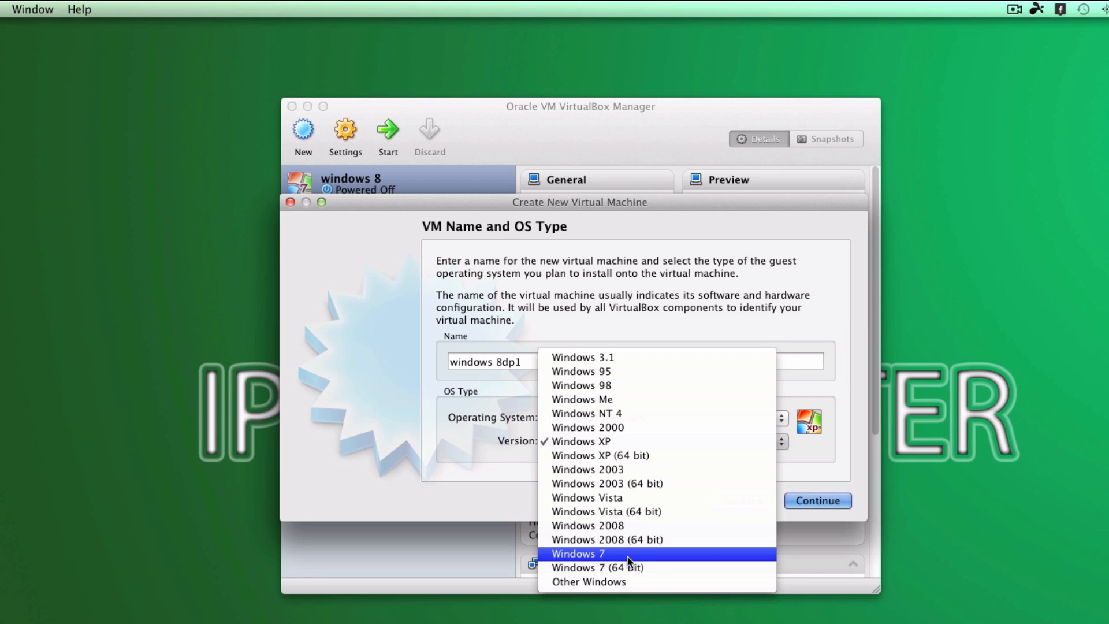
mouse_move(677, 573)
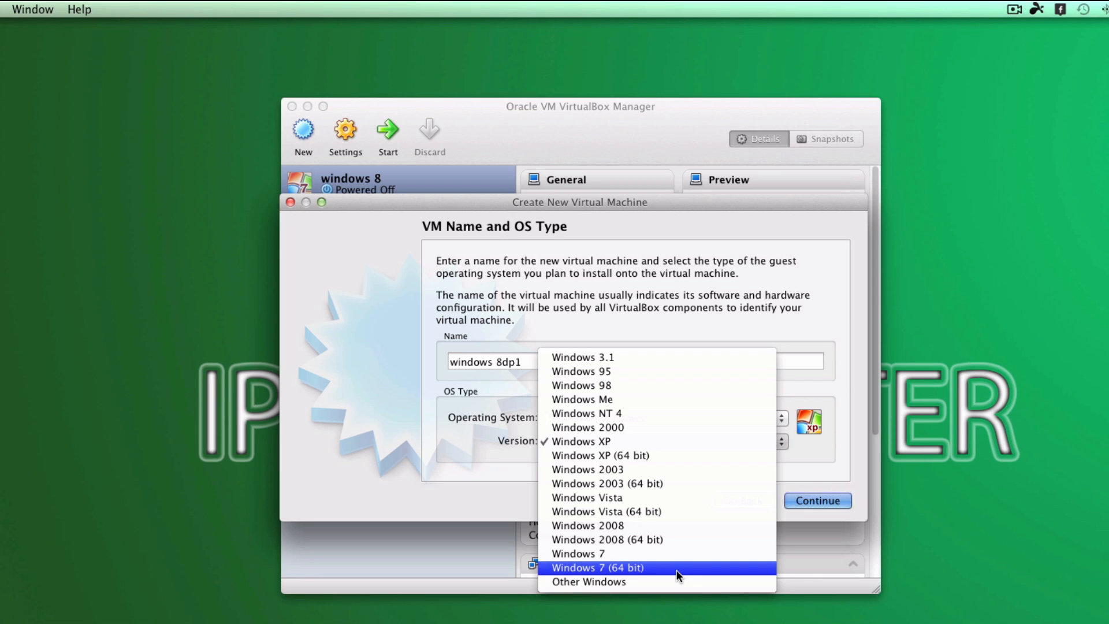
mouse_move(651, 554)
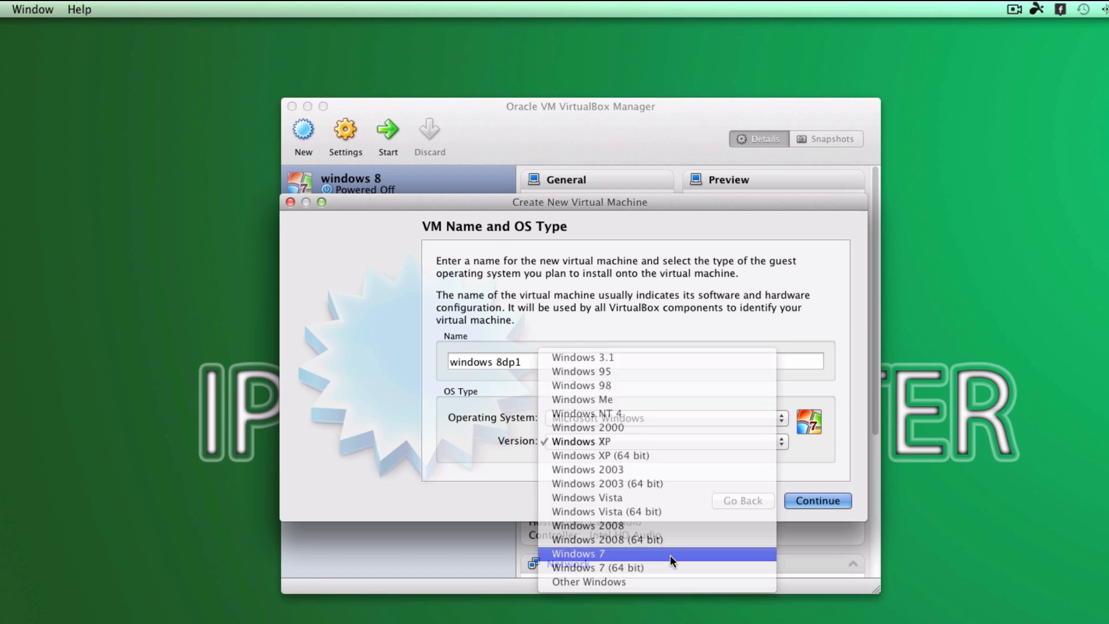
Set base memory to 2048 MB and advance to the virtual hard disk page.
click(816, 501)
text(2)
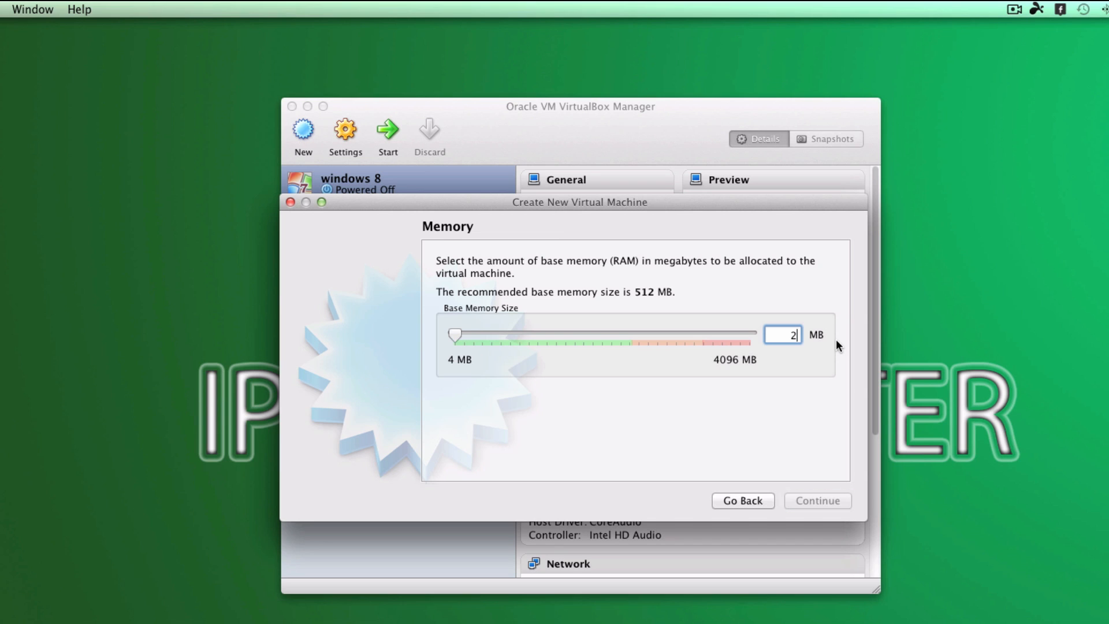
text(048)
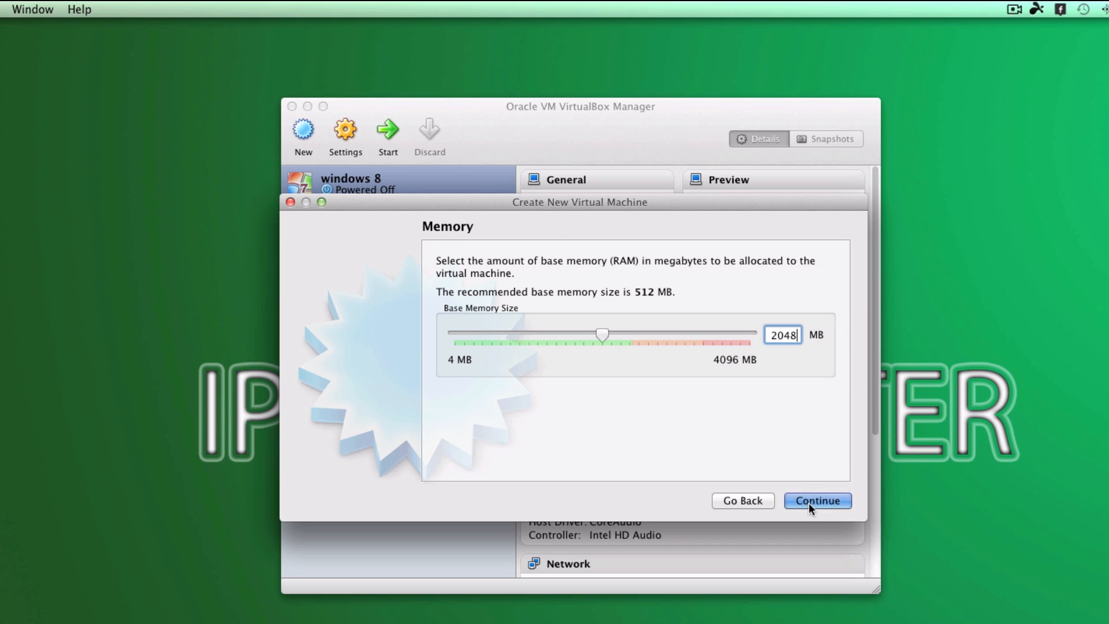
click(816, 501)
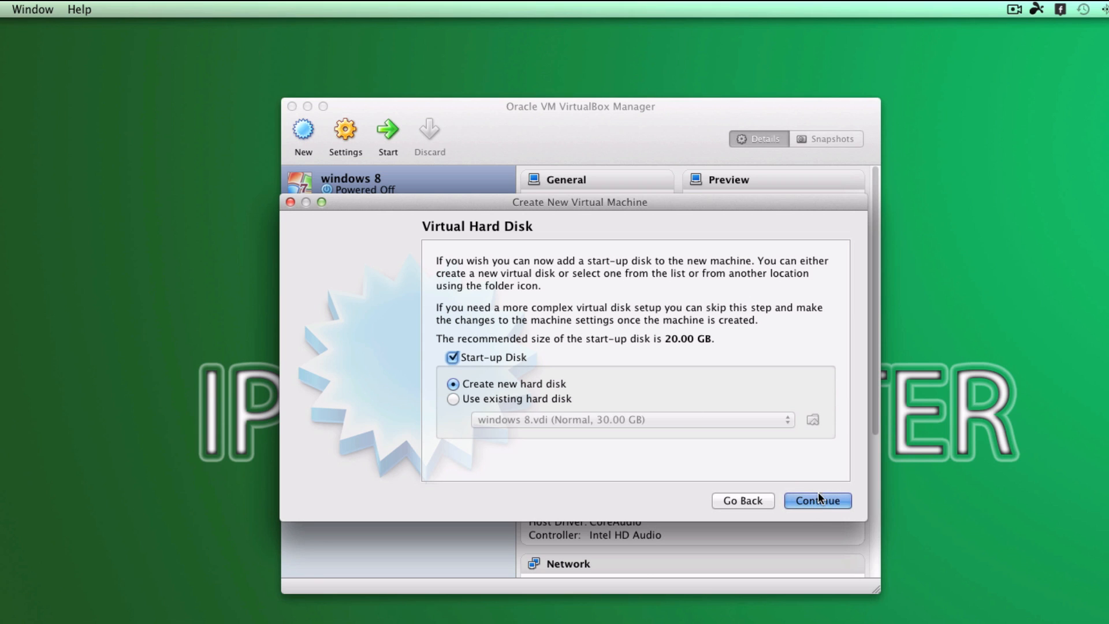
Create a dynamically allocated 20 GB VDI disk and finish creating 'windows 8dp1'.
click(816, 500)
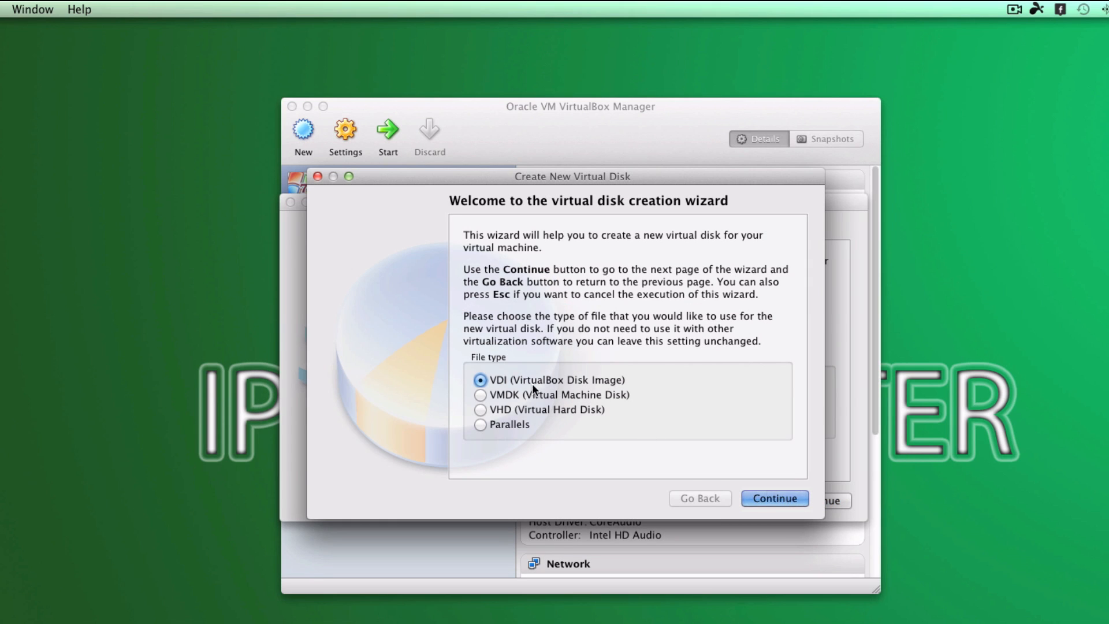
click(774, 498)
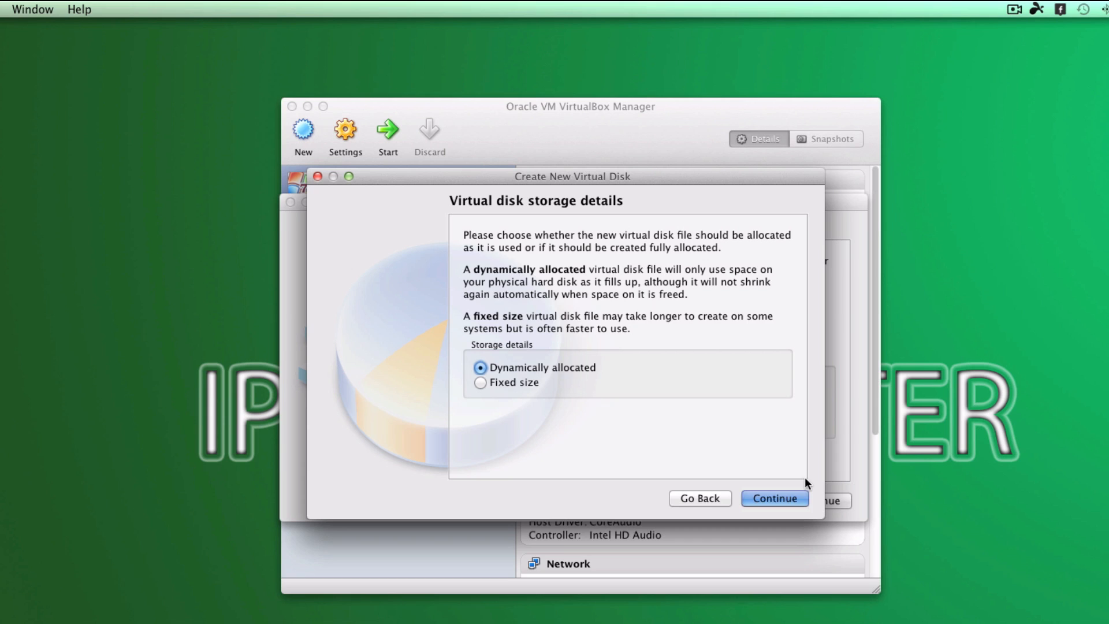
click(774, 498)
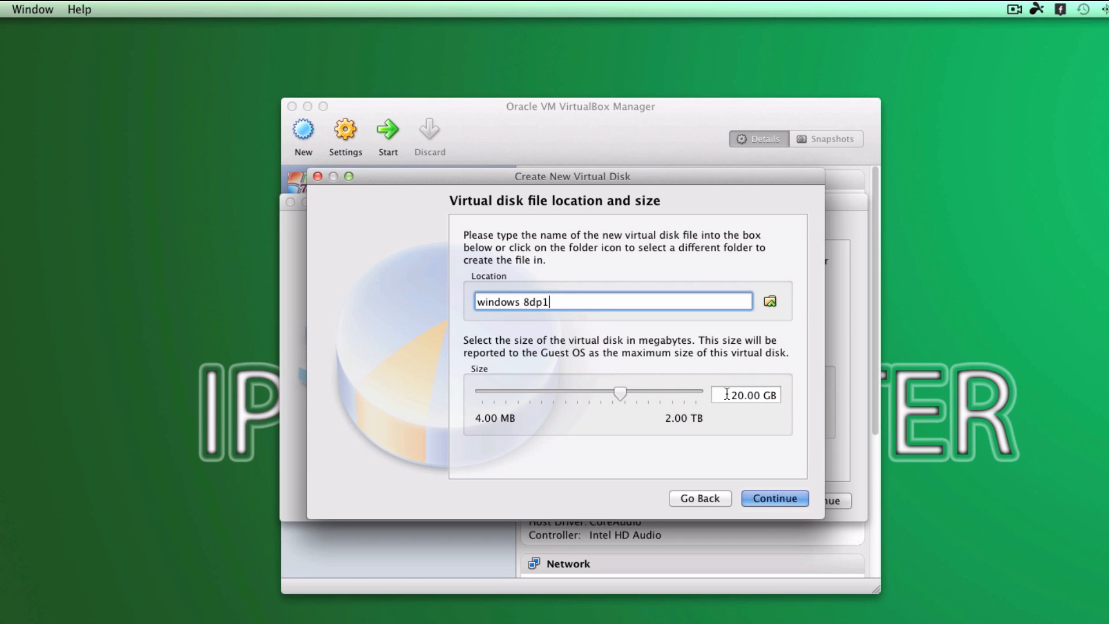
click(774, 498)
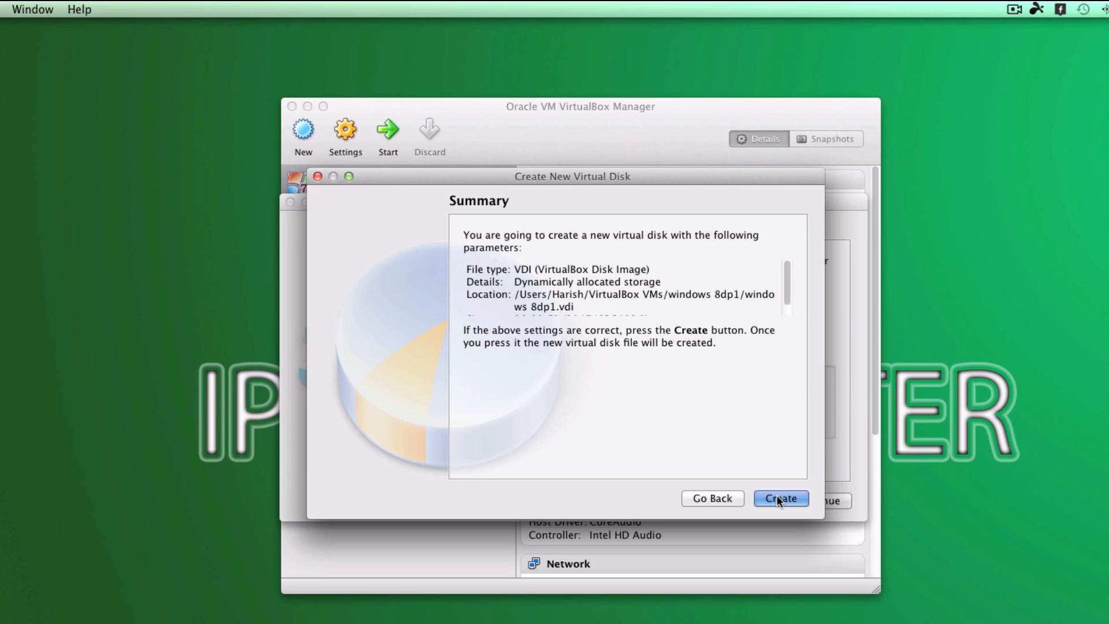
click(780, 498)
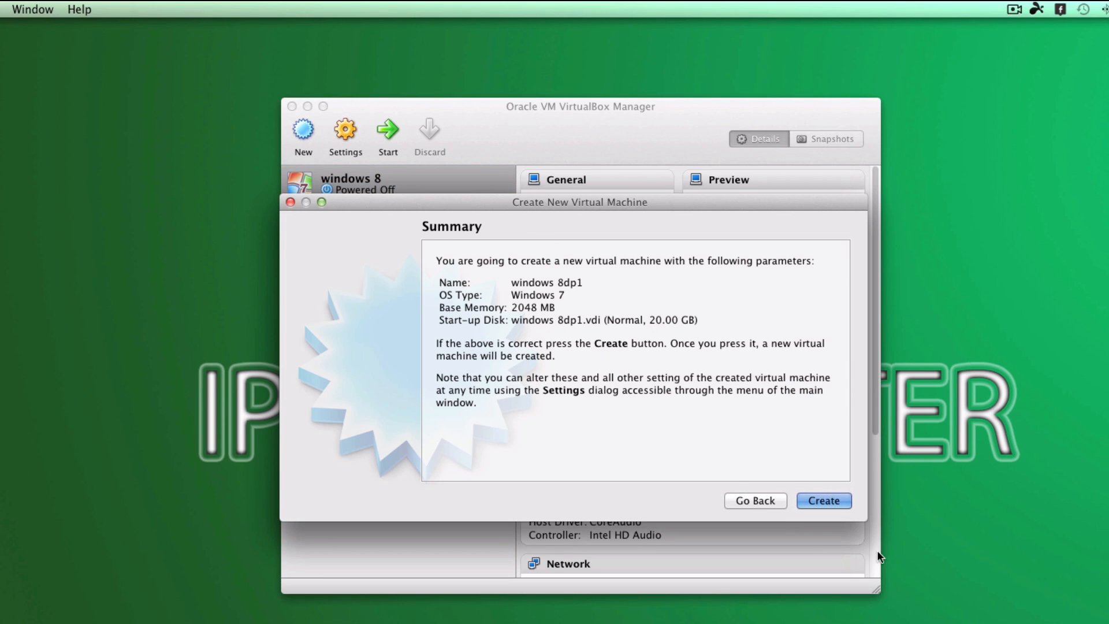
click(823, 501)
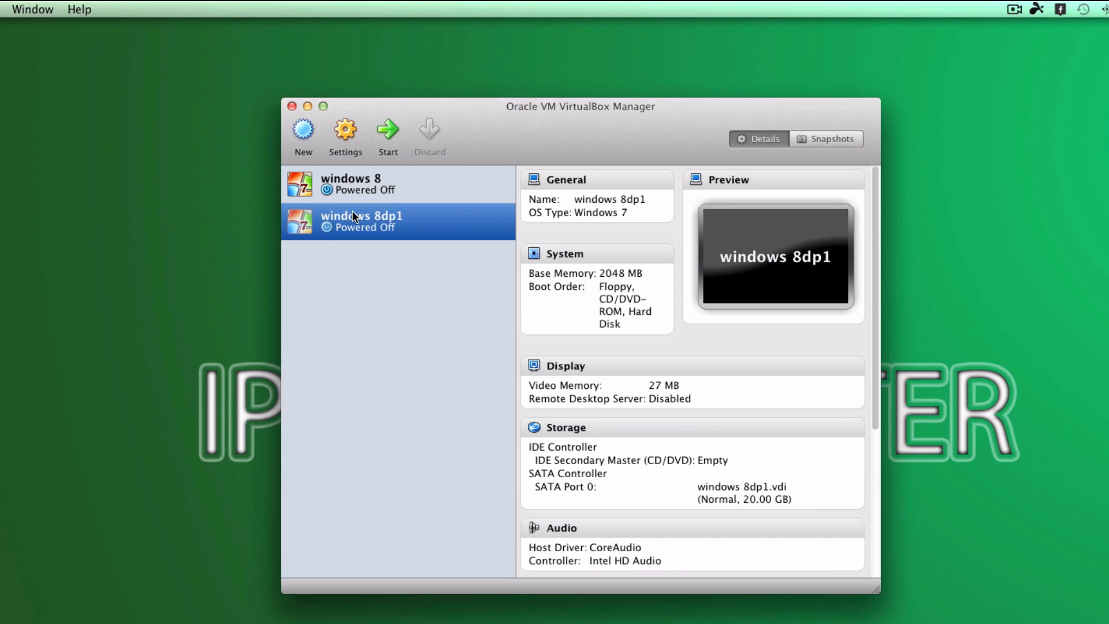
mouse_move(387, 131)
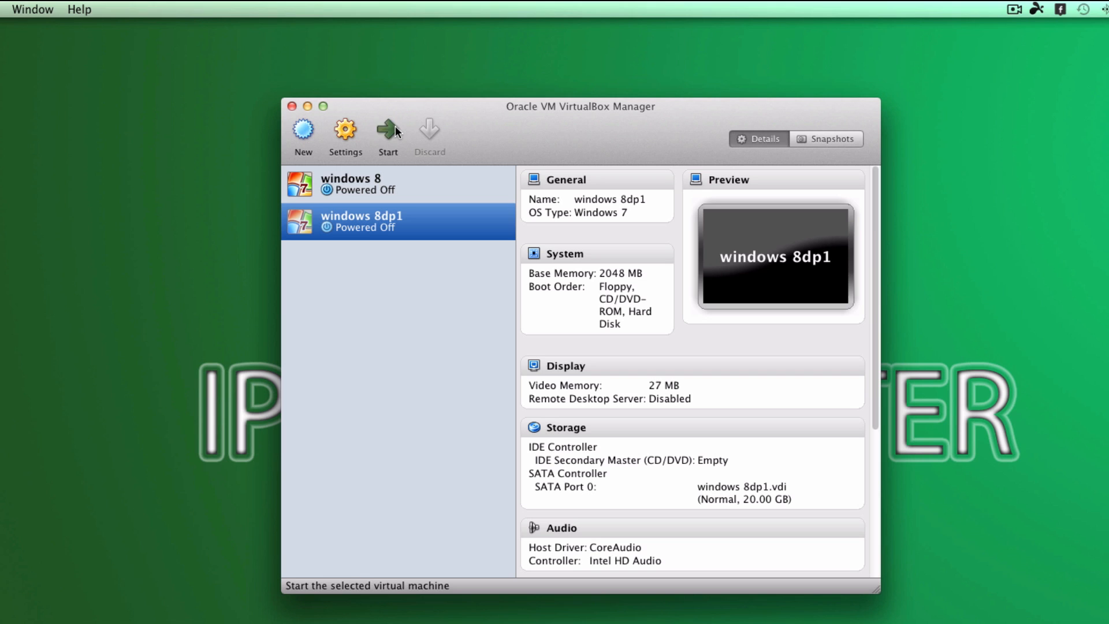
Start 'windows 8dp1' booting from WindowsDeveloperPreview-32bit-English.iso via the First Run Wizard.
click(388, 134)
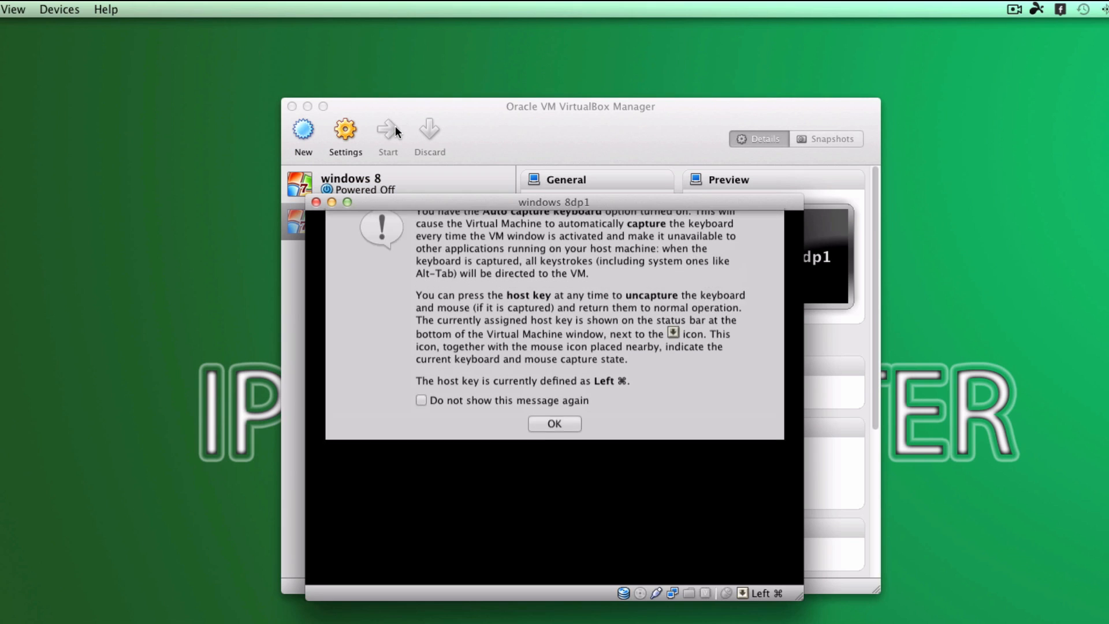
click(554, 423)
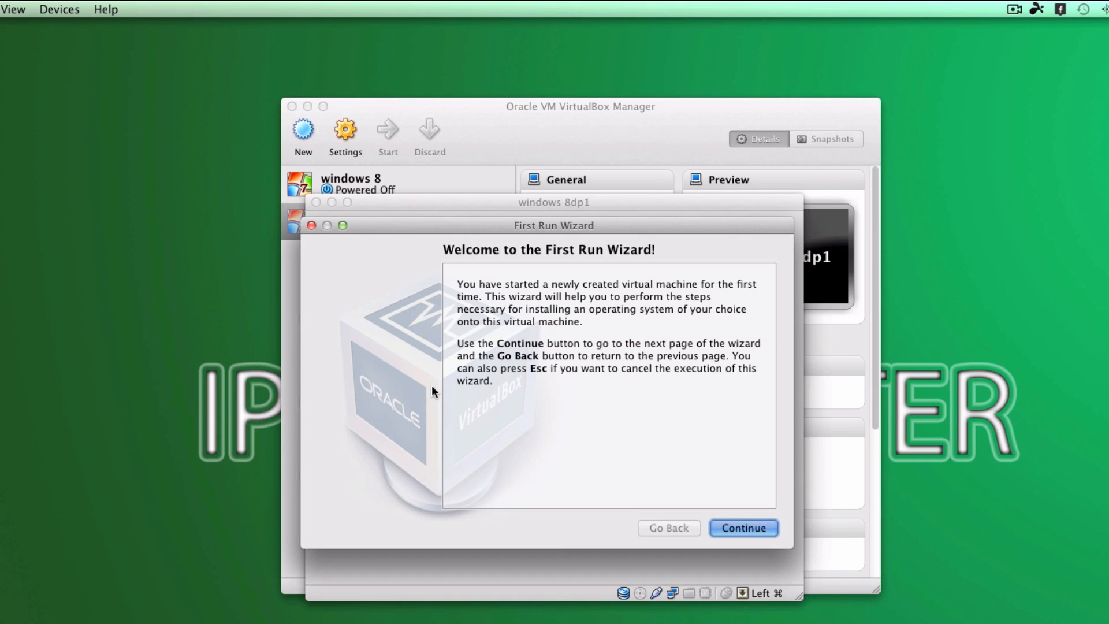
mouse_move(750, 526)
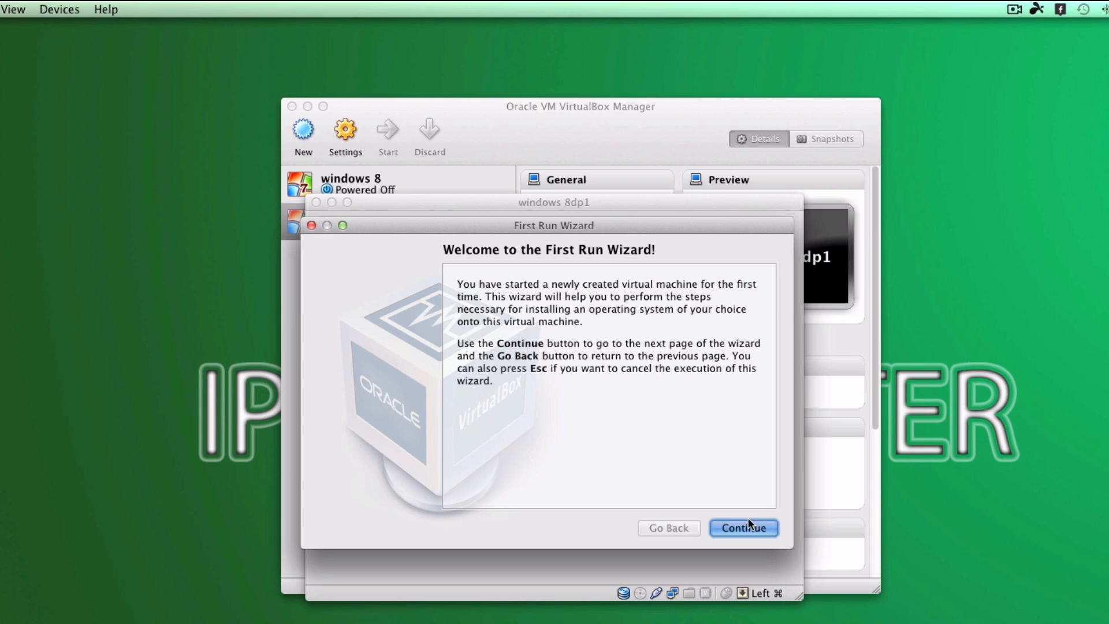
click(743, 527)
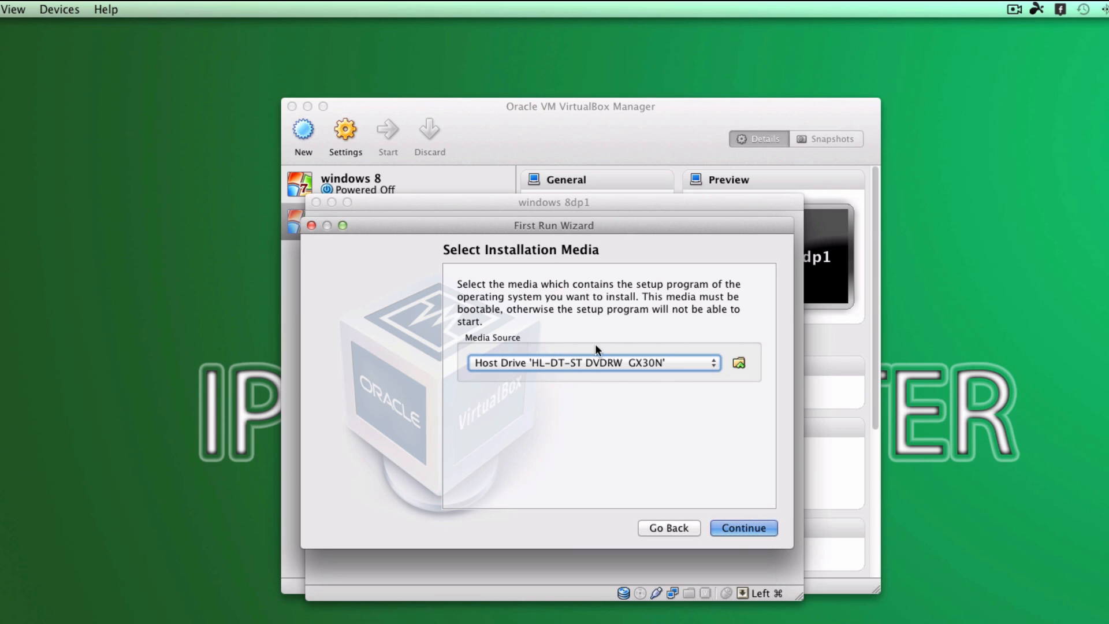
mouse_move(736, 375)
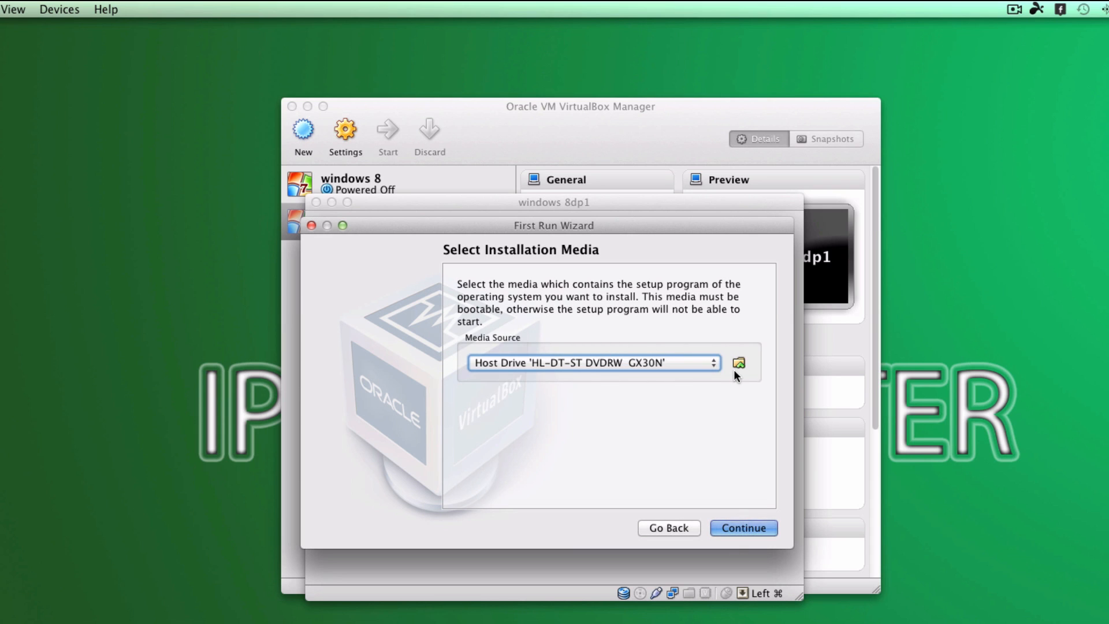
click(738, 363)
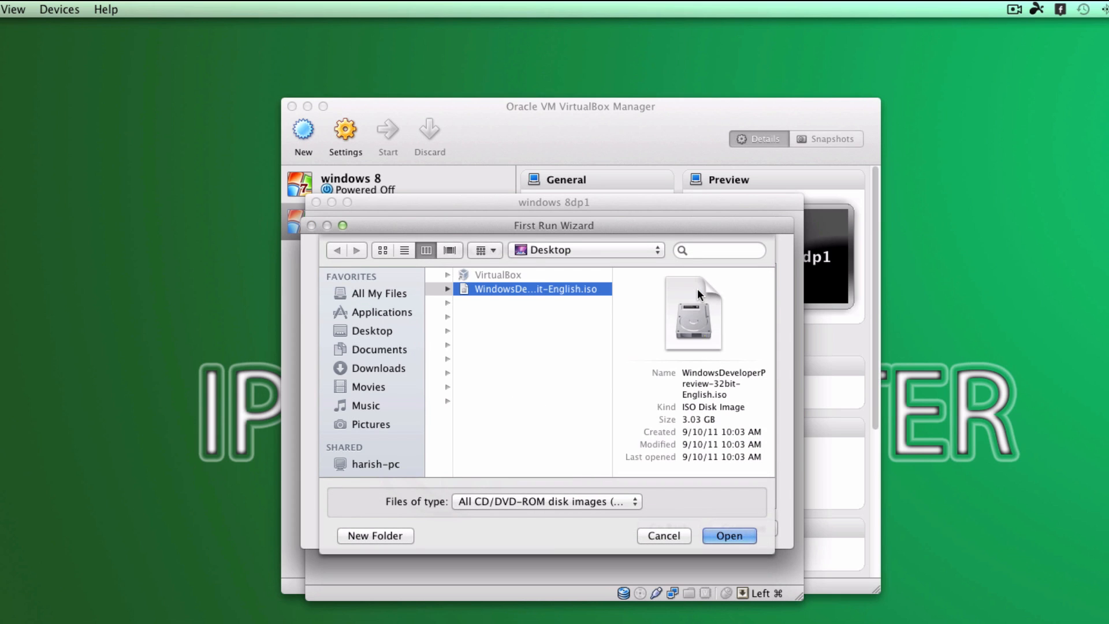
click(729, 535)
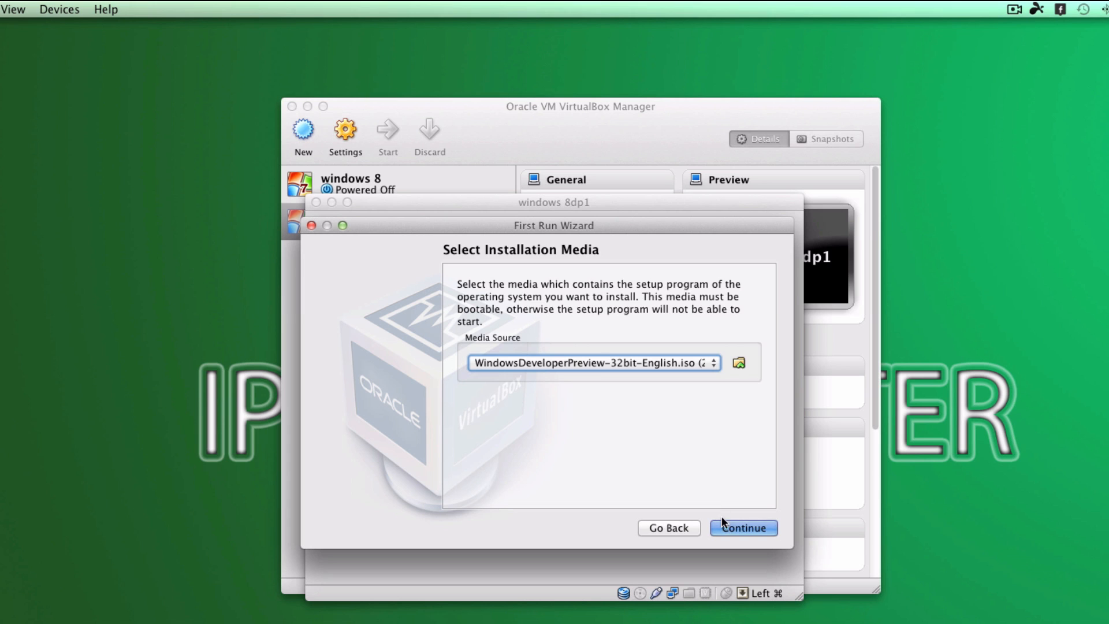
click(742, 528)
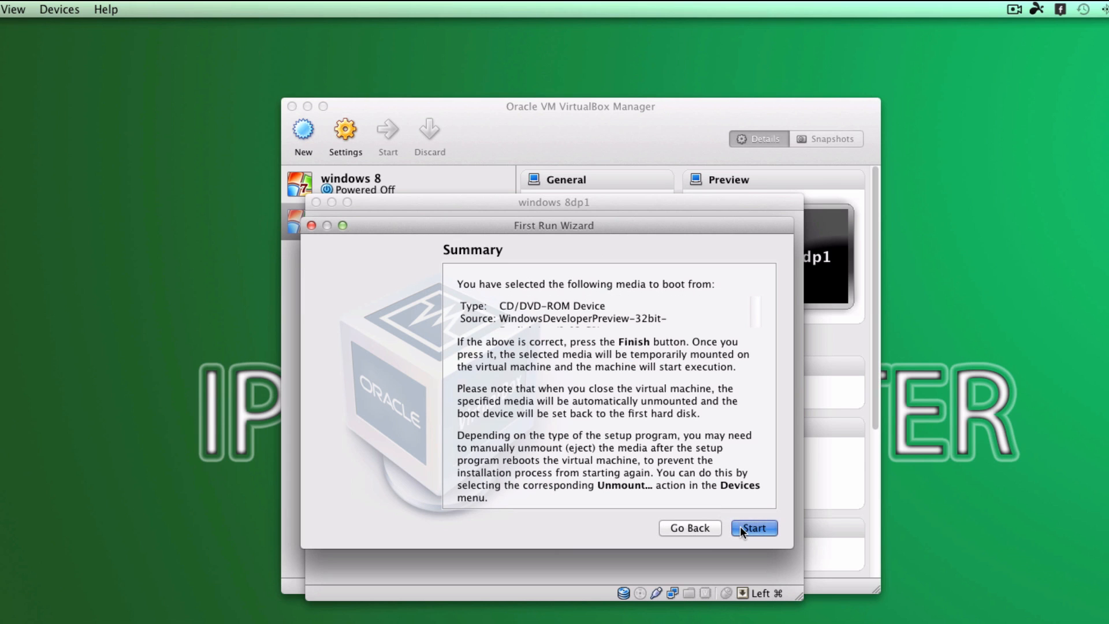
click(752, 527)
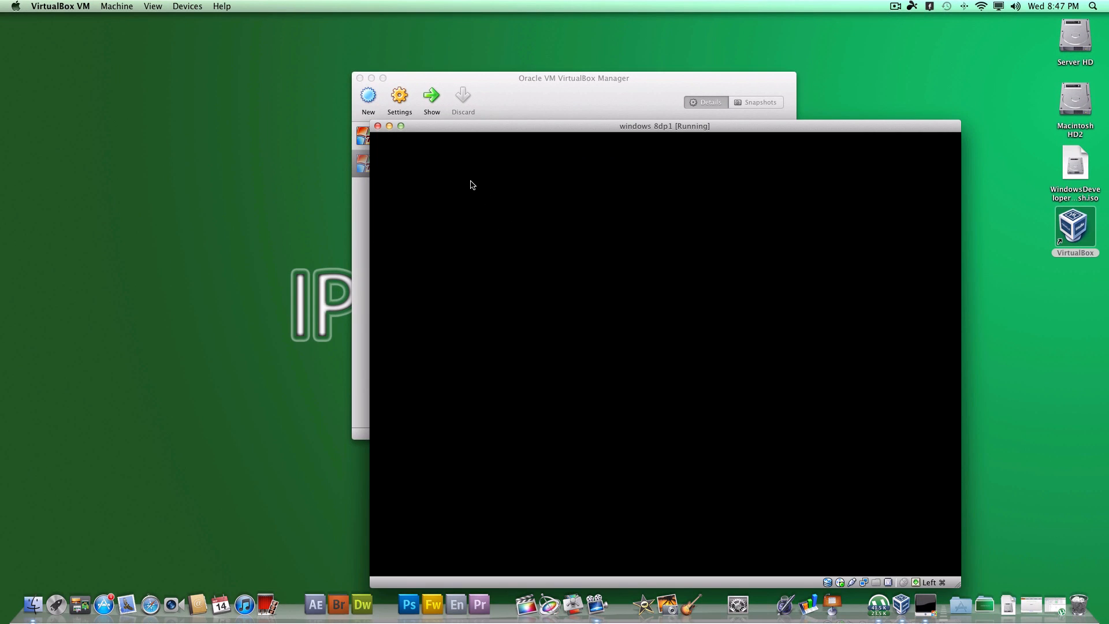
Let the guest boot into Windows Setup and dismiss the mouse integration notice.
click(472, 184)
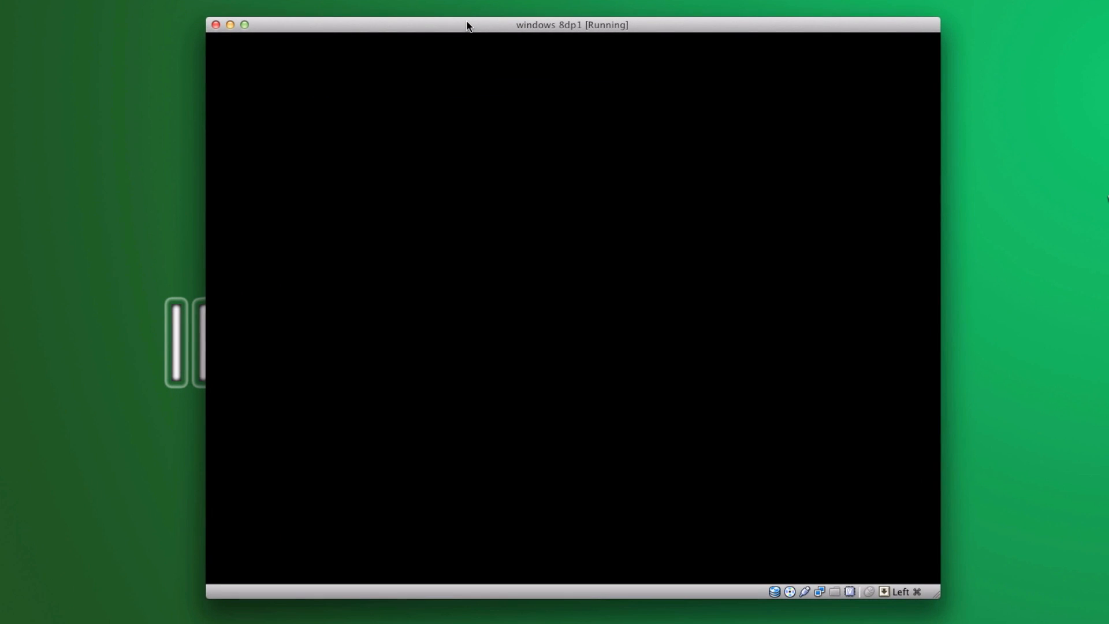
mouse_move(338, 270)
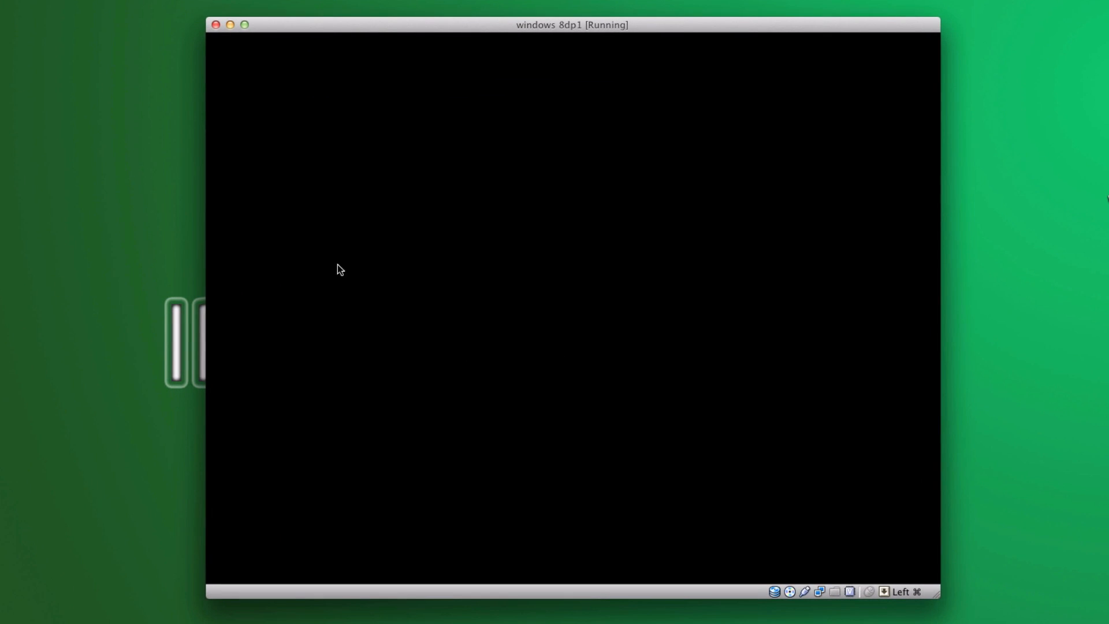
mouse_move(97, 406)
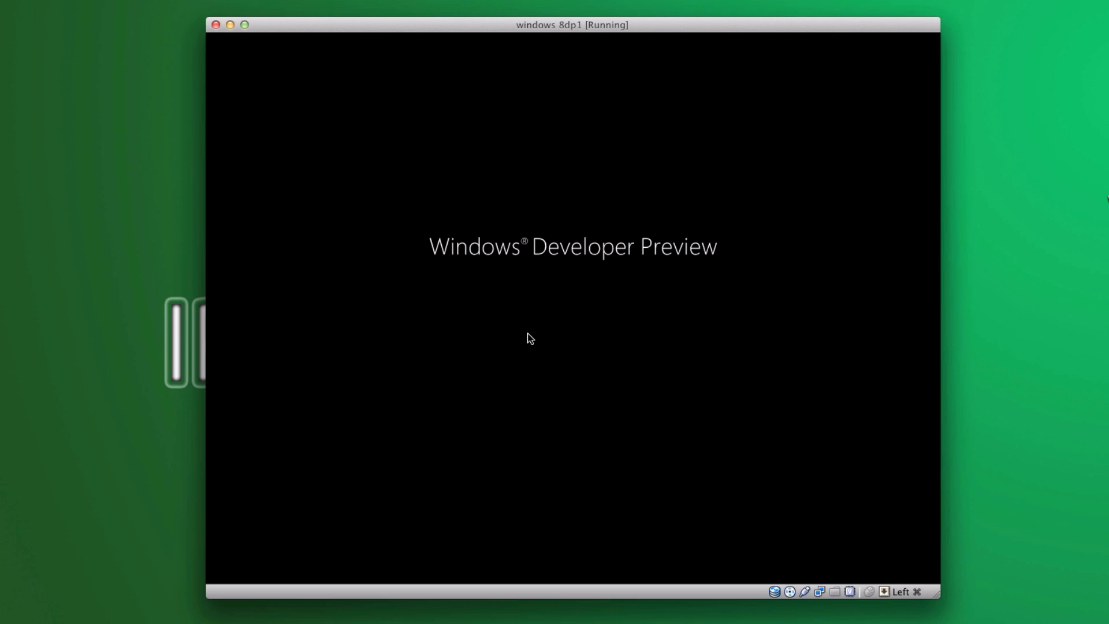
mouse_move(321, 223)
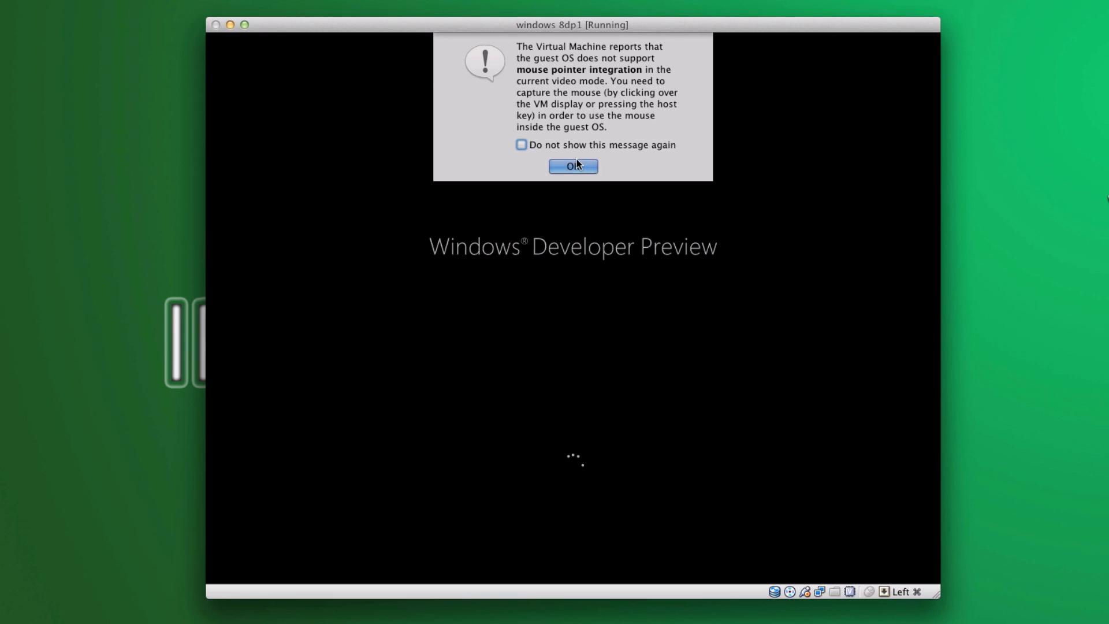
click(573, 165)
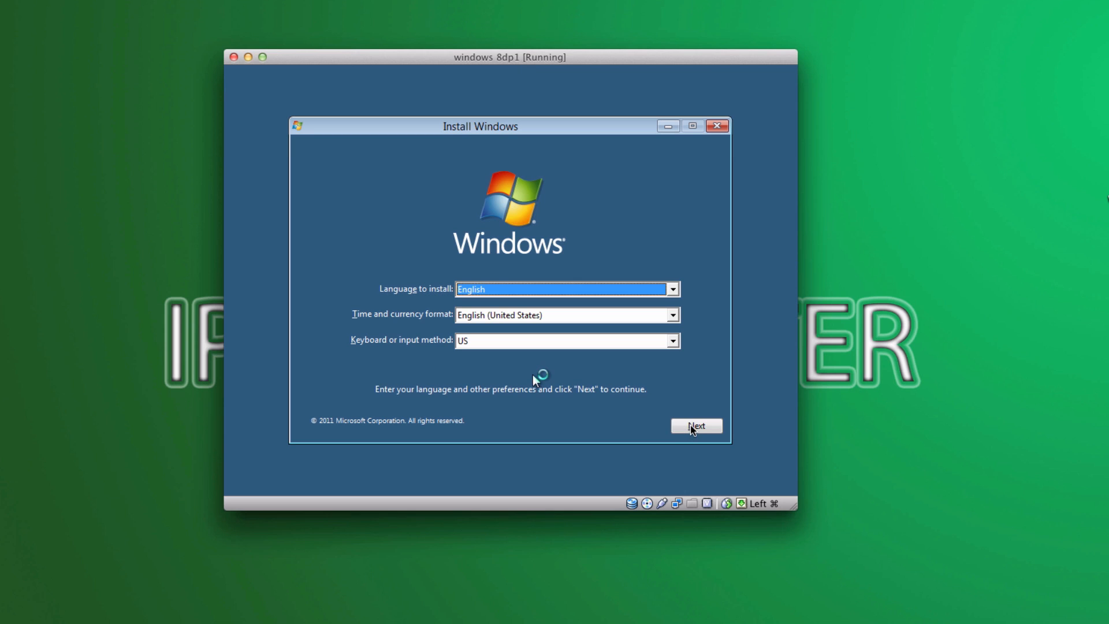
Keep English language and US keyboard in Windows Setup and continue.
click(696, 426)
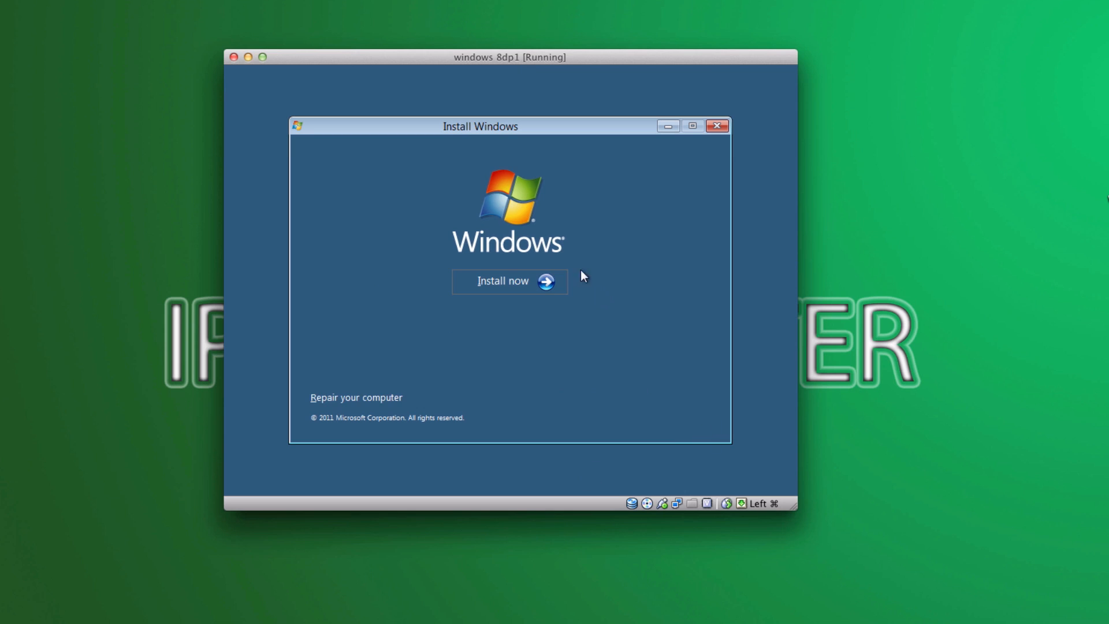
Choose Install now in Windows Setup to bring up the license terms.
click(503, 281)
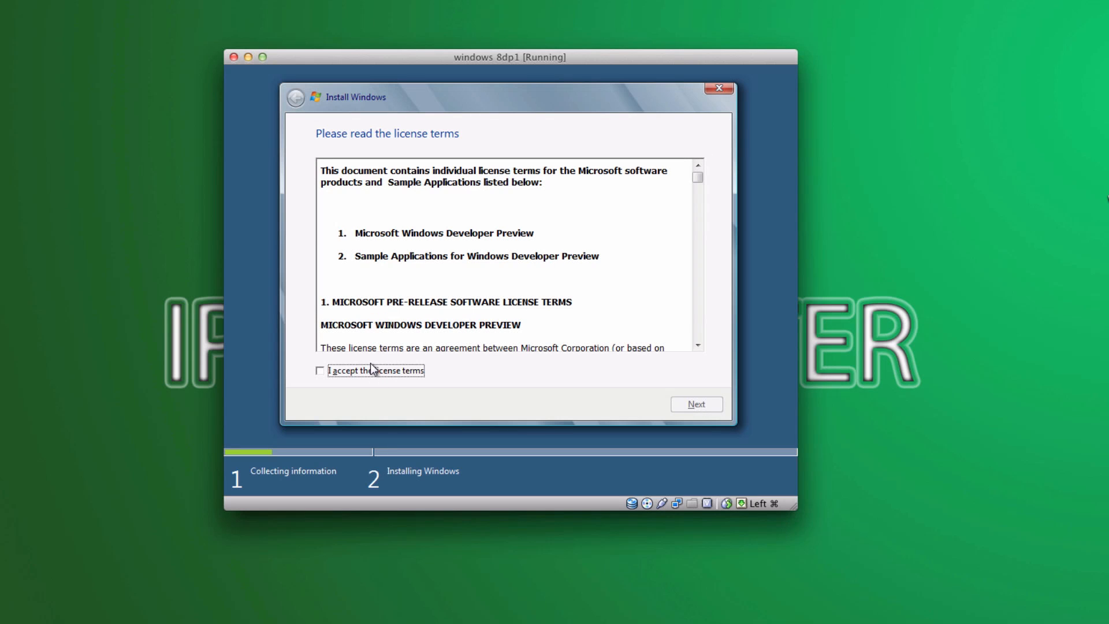
mouse_move(286, 312)
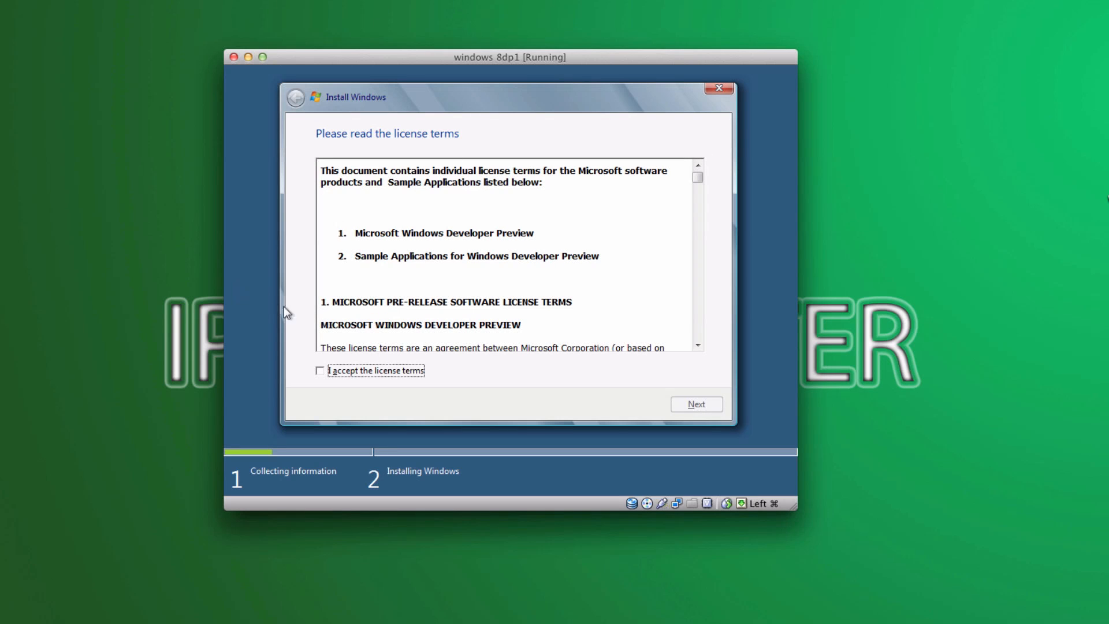
Accept the Windows Developer Preview license terms and continue to disk selection.
click(319, 370)
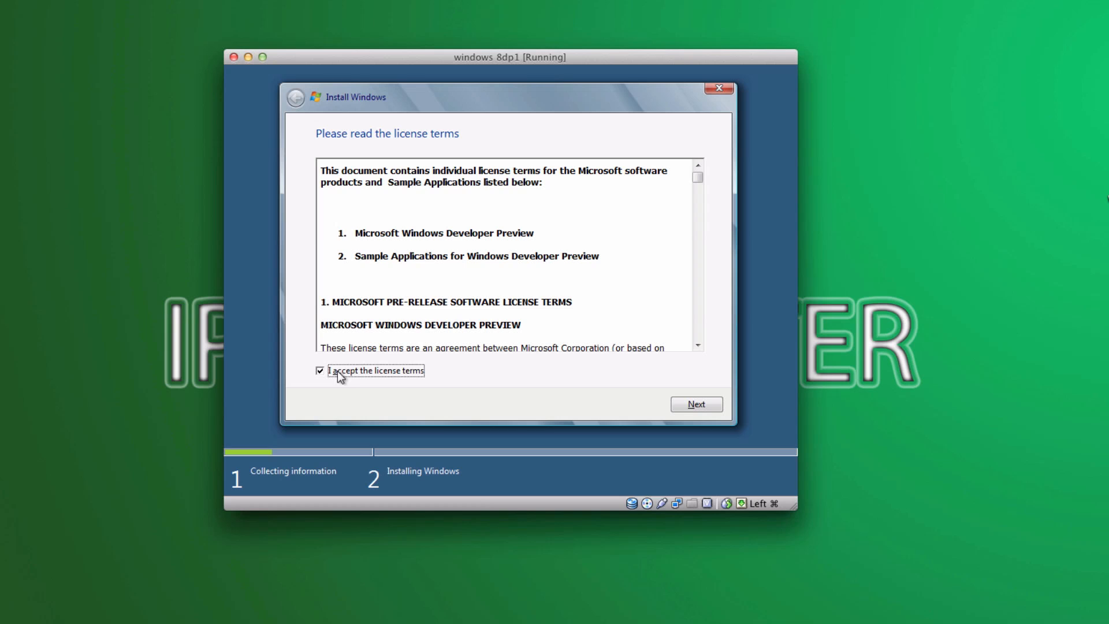
click(695, 404)
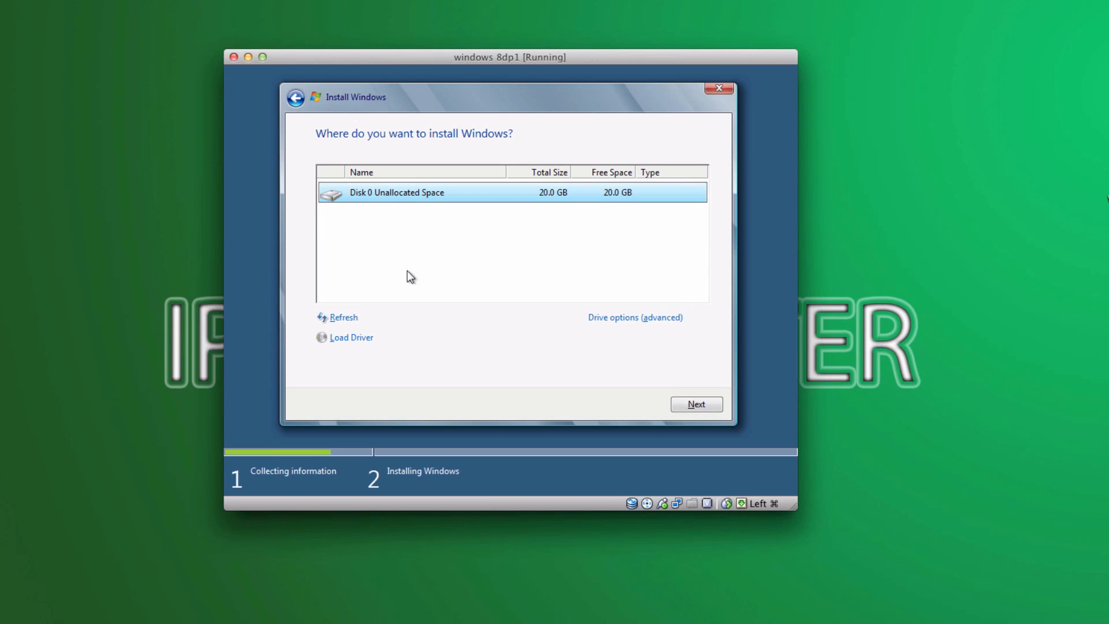
mouse_move(394, 192)
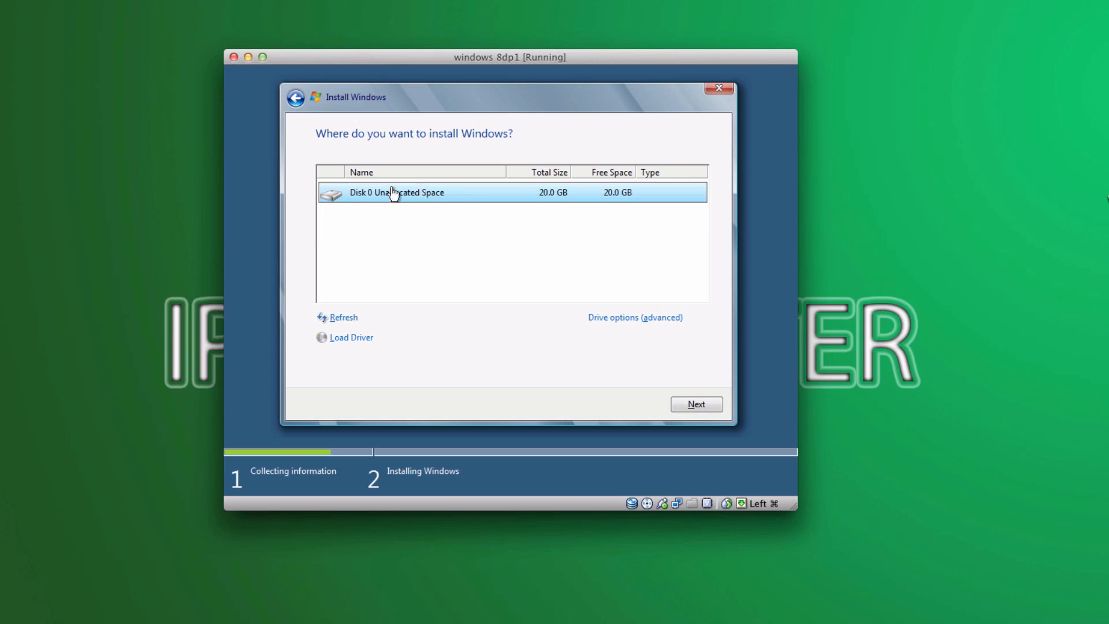
mouse_move(483, 217)
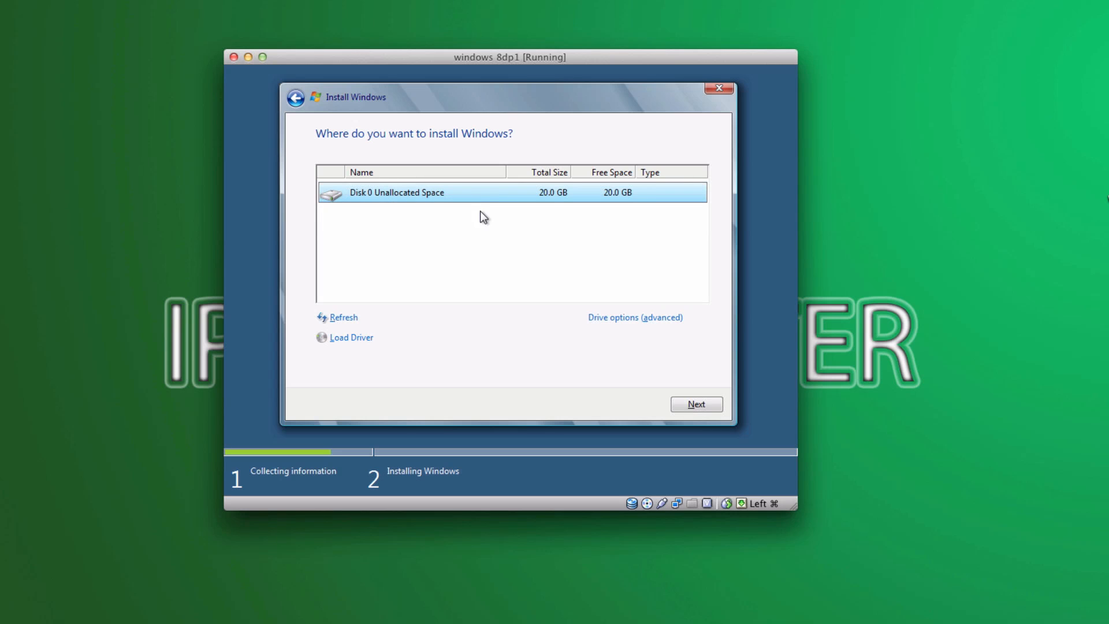
mouse_move(664, 410)
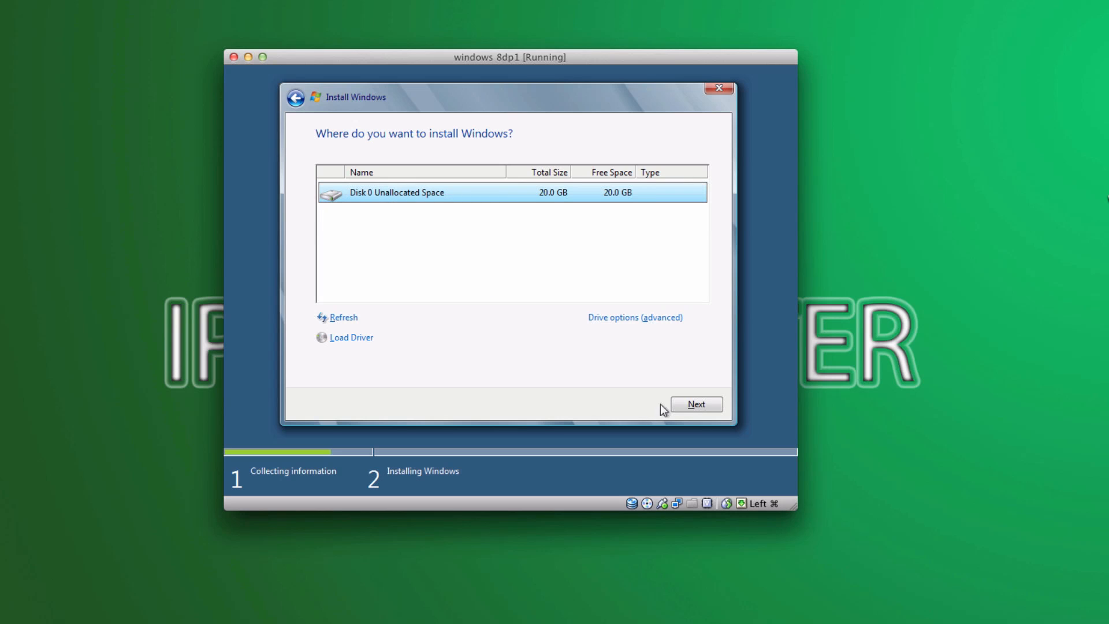
Install Windows onto Disk 0's 20 GB unallocated space.
click(696, 404)
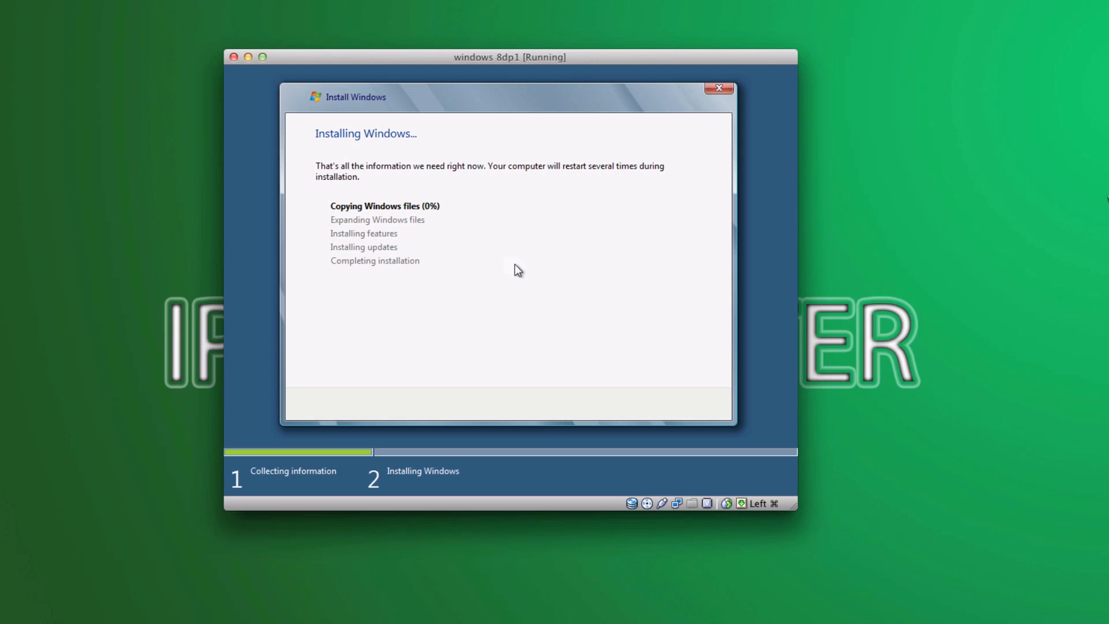
mouse_move(281, 142)
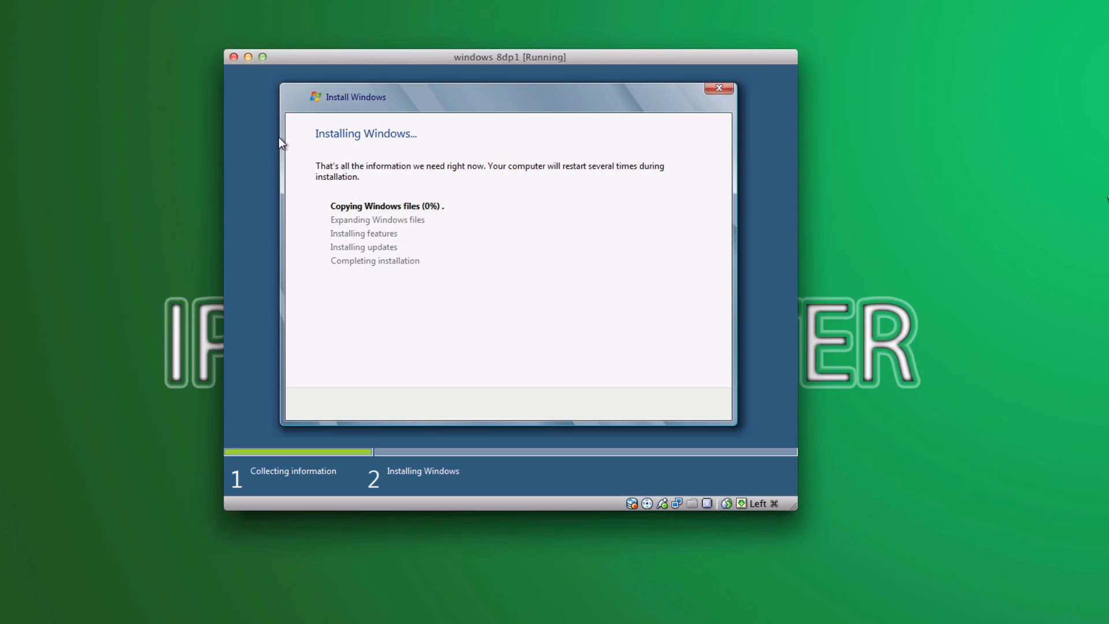
mouse_move(437, 244)
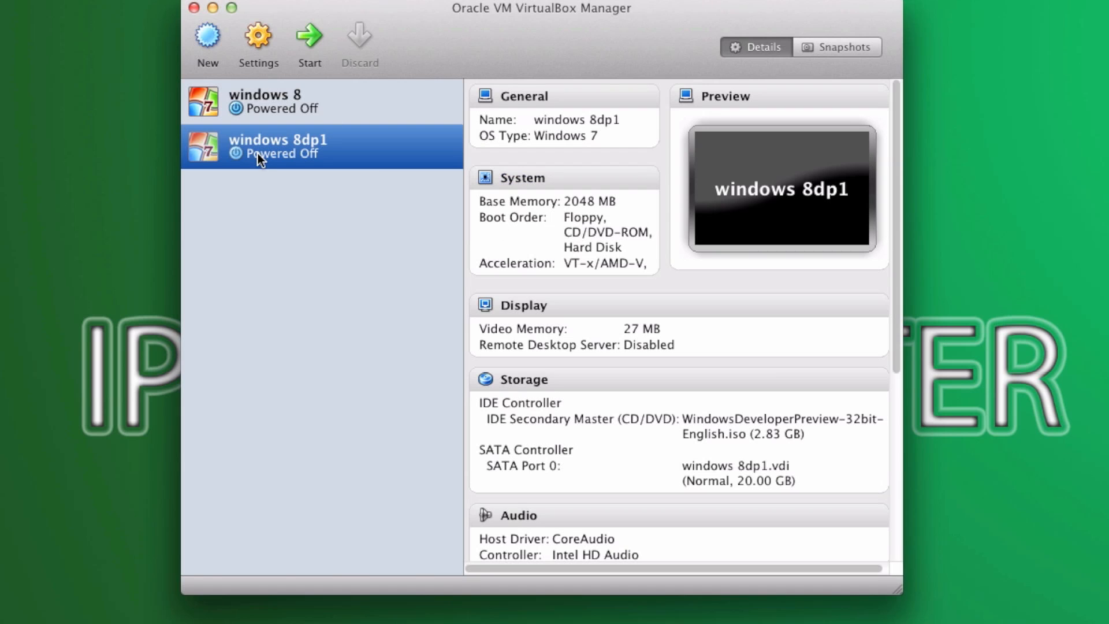
mouse_move(258, 36)
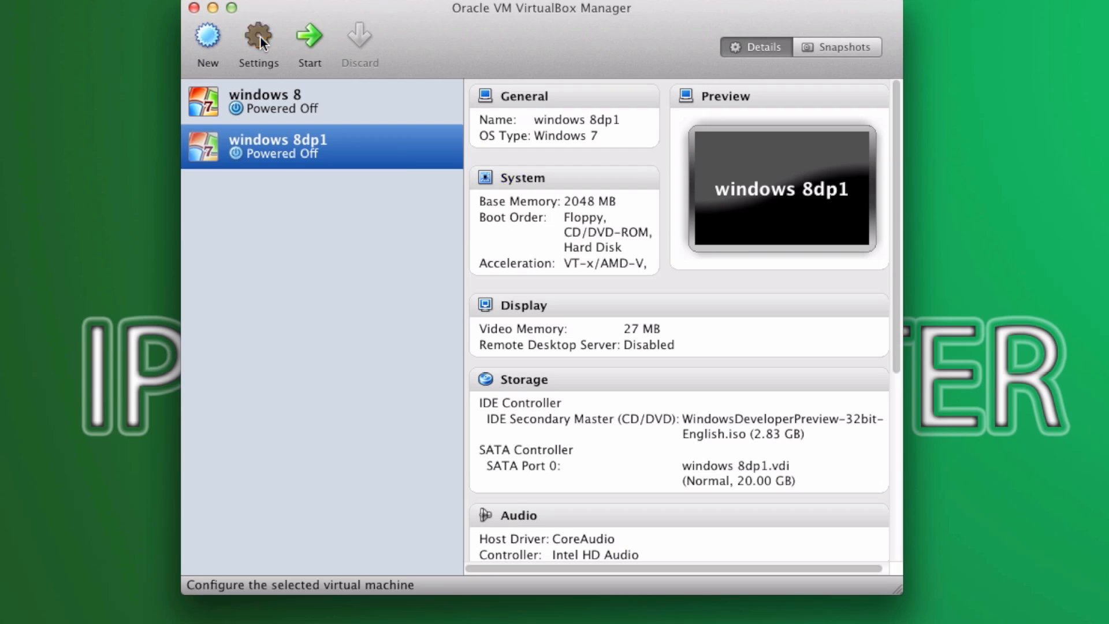
mouse_move(258, 38)
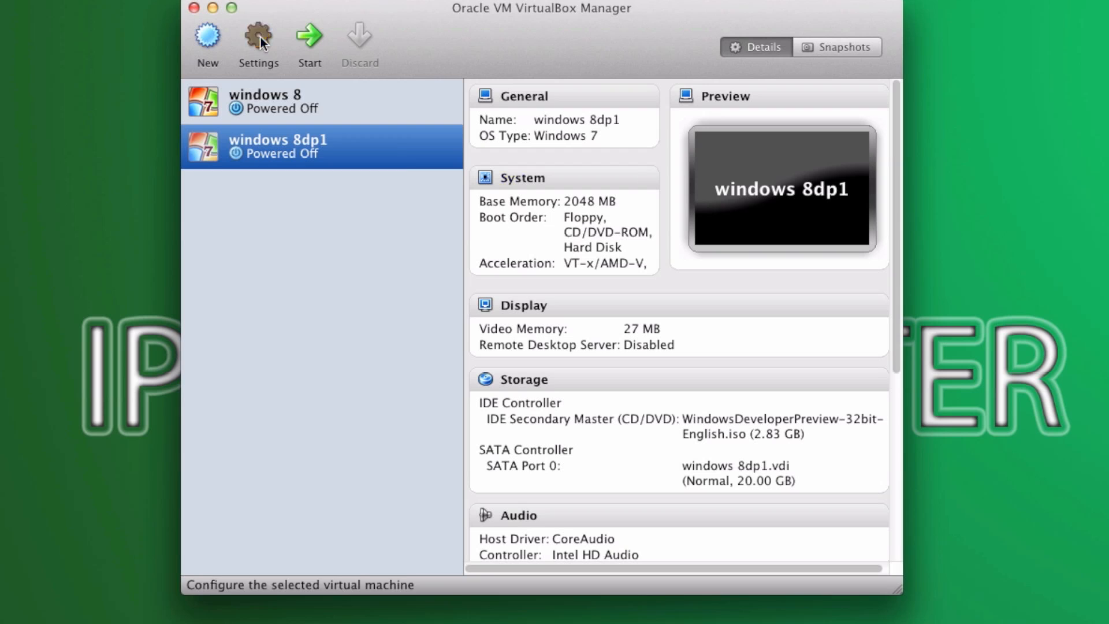
mouse_move(259, 41)
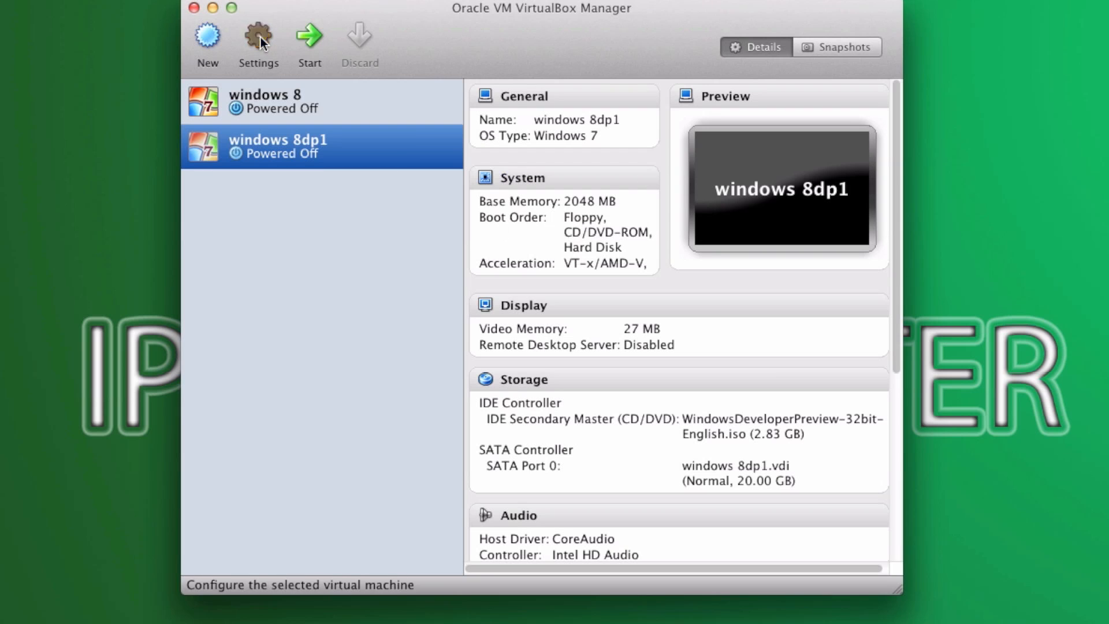
mouse_move(258, 37)
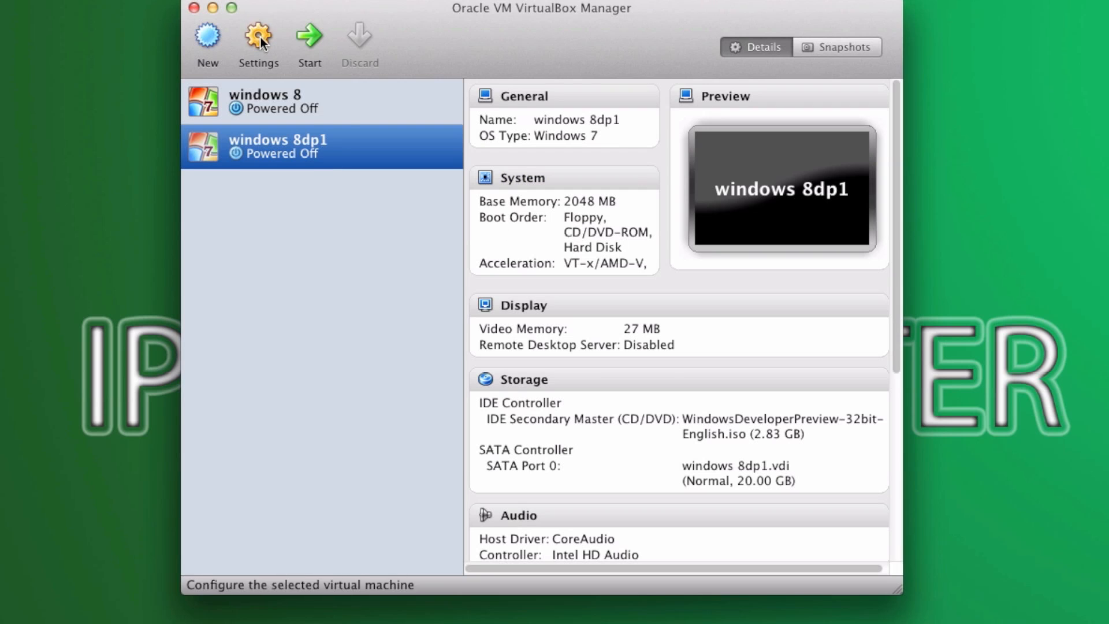
Start 'windows 8dp1', dismiss the keyboard capture notice, and reach the Personalize page.
click(309, 37)
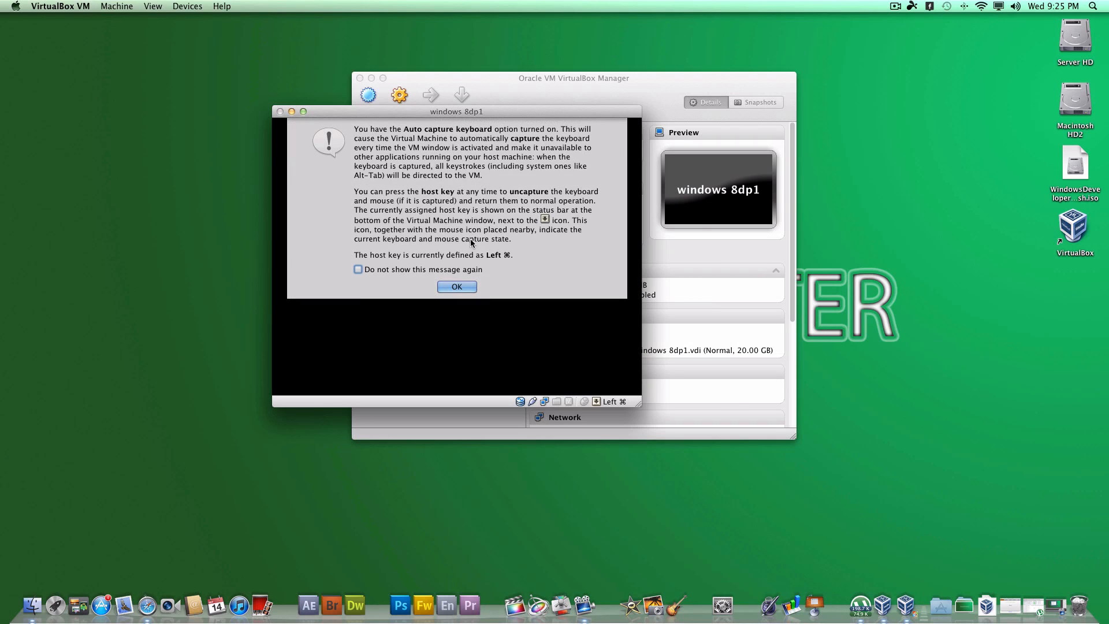
click(456, 287)
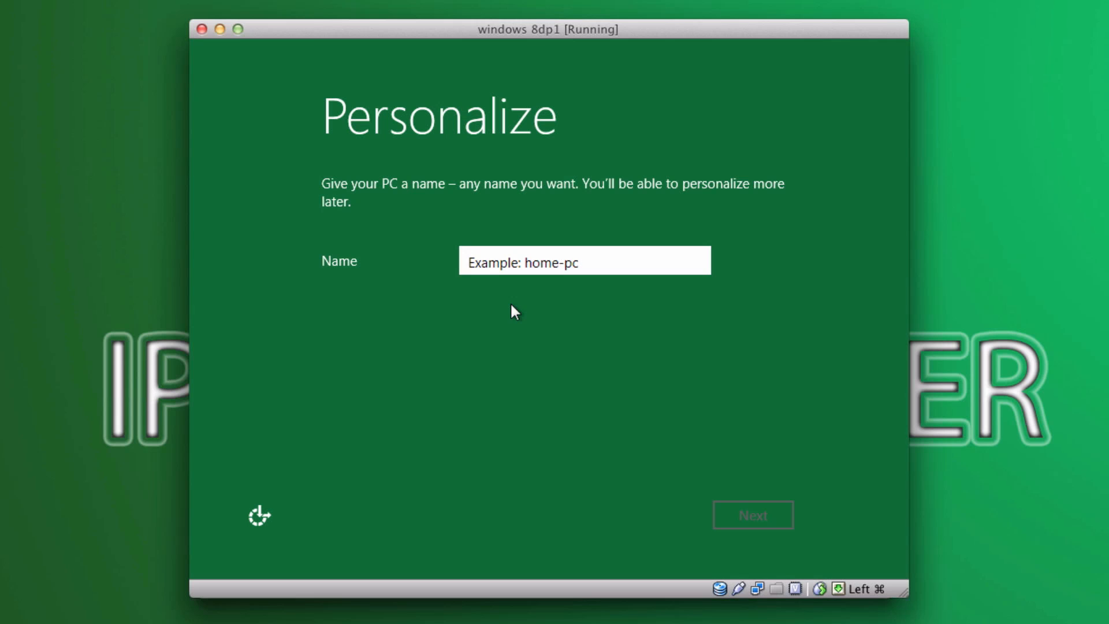
mouse_move(417, 157)
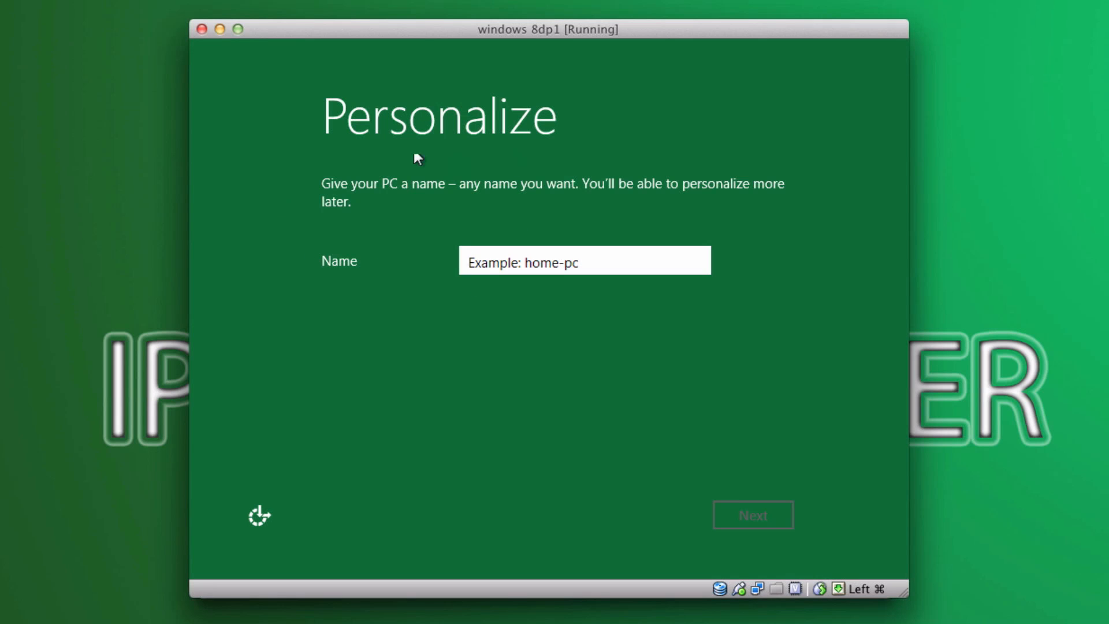
mouse_move(317, 153)
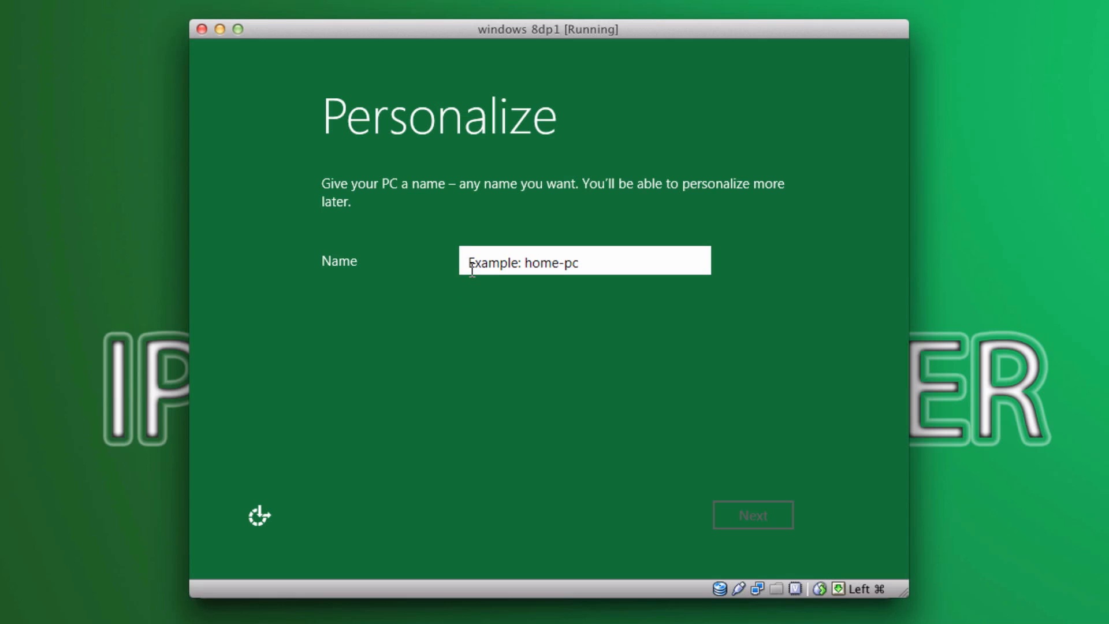
Name the PC 'macmini' and continue to the settings page.
text(ma)
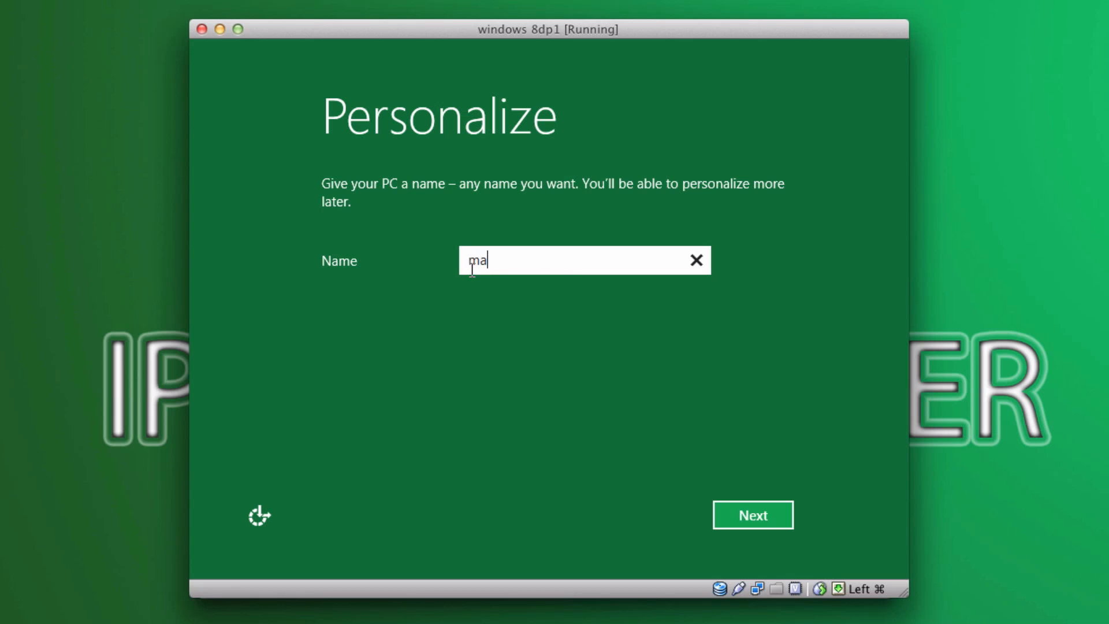
text(cmin)
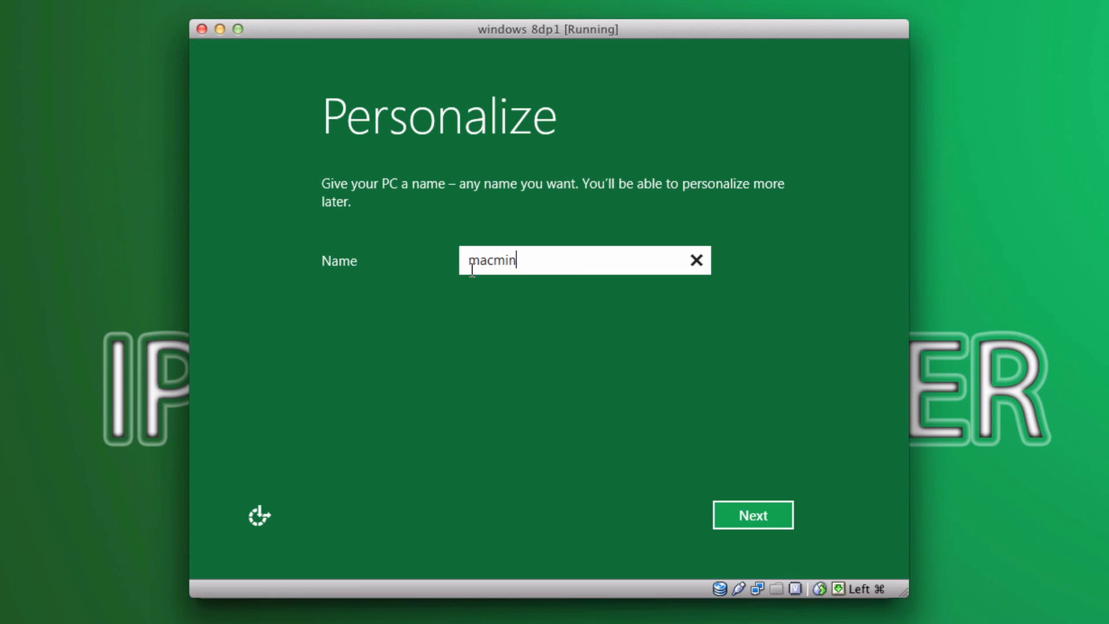
text(i)
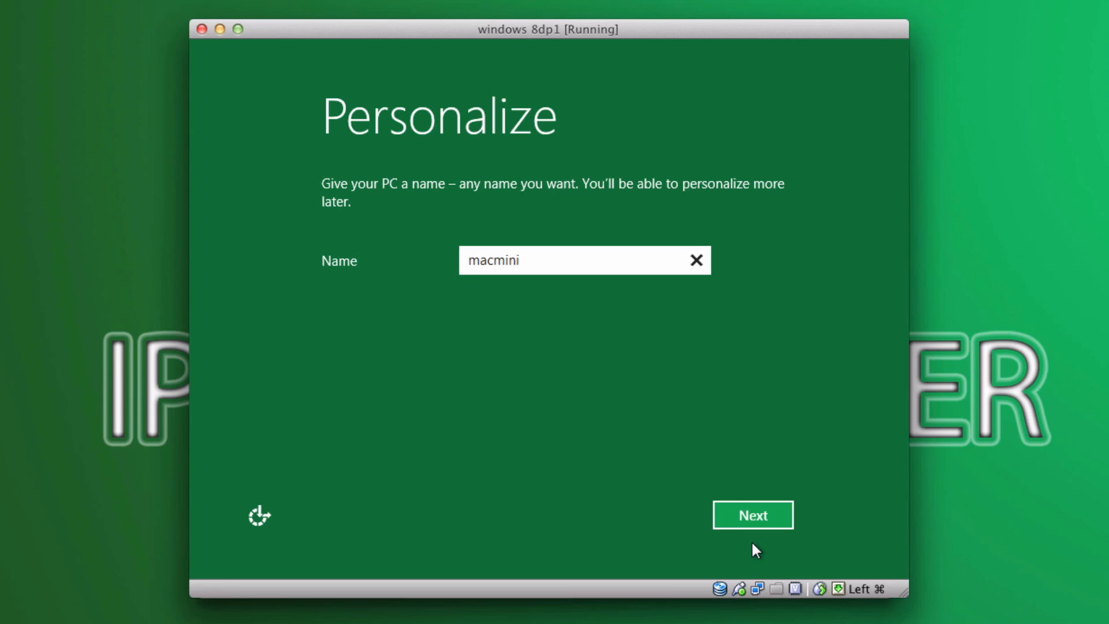
click(751, 514)
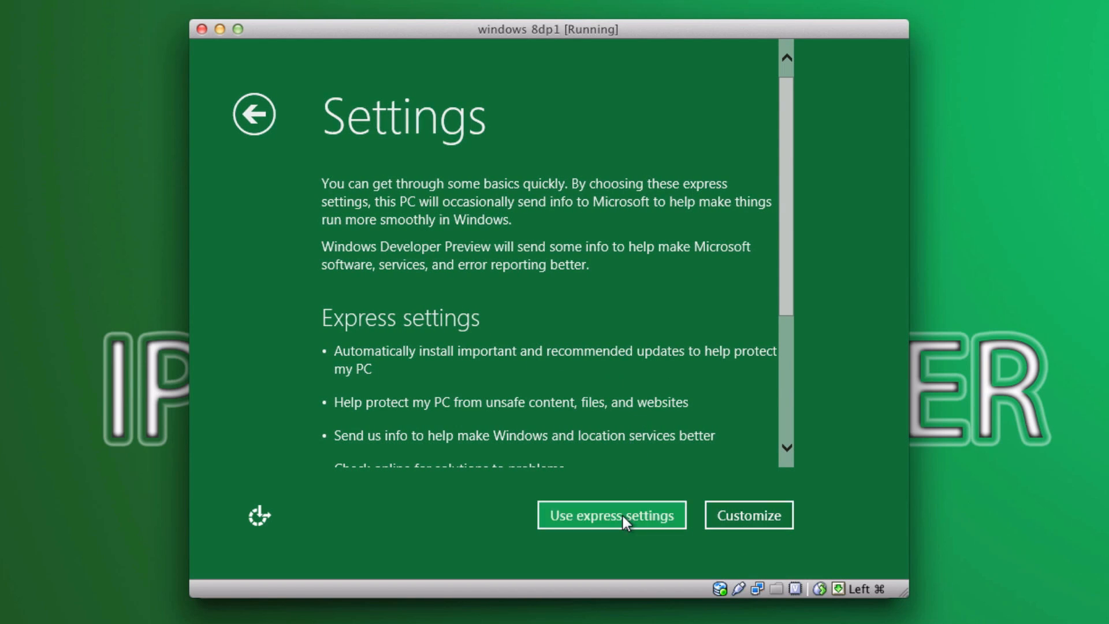
Use express settings, skip the Windows Live ID, and pick a local account.
click(611, 514)
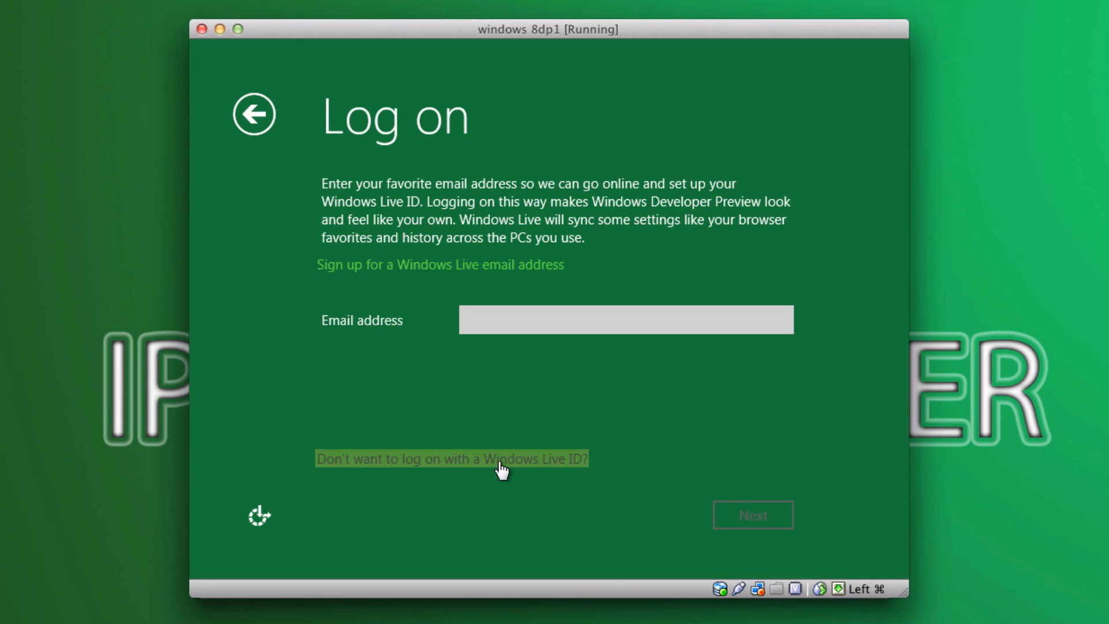
click(452, 458)
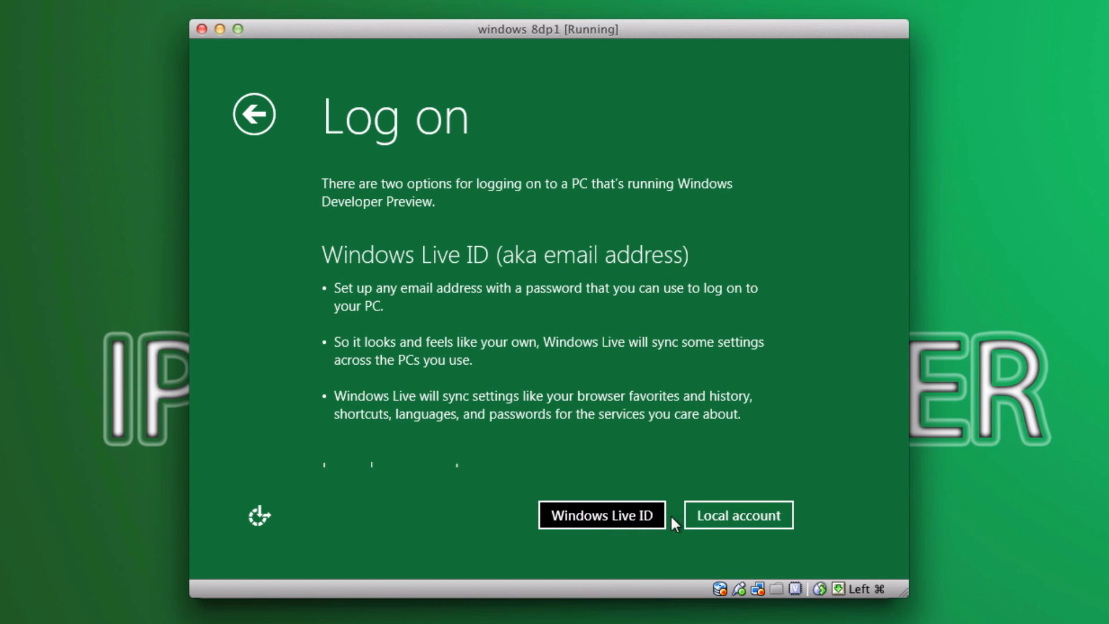
click(737, 514)
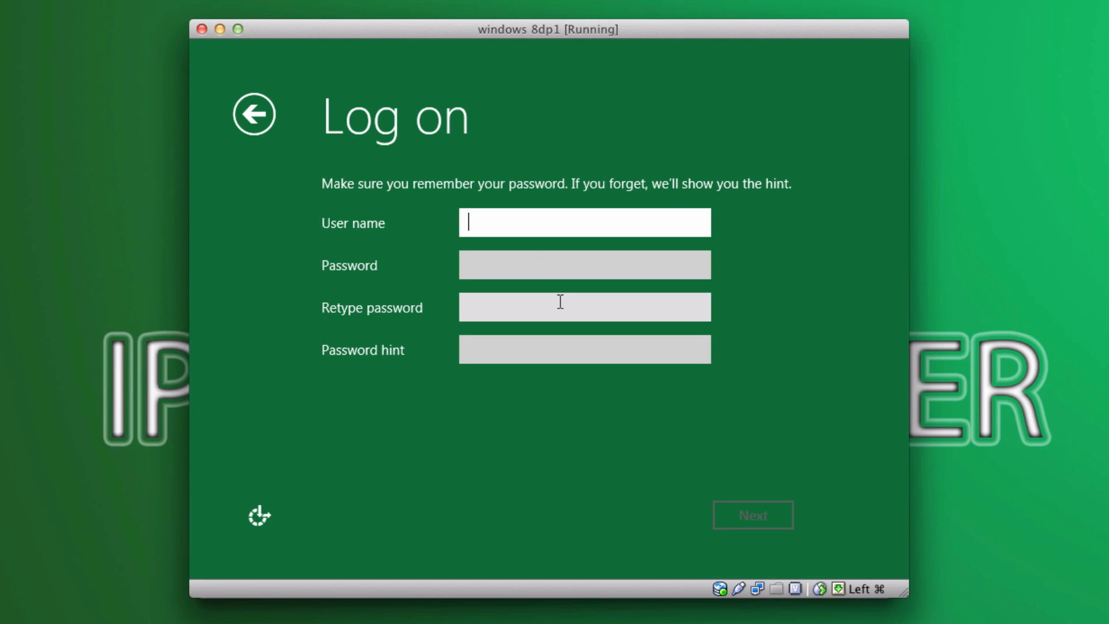
Enter user name 'haris' with password details and submit the local account.
text(haris)
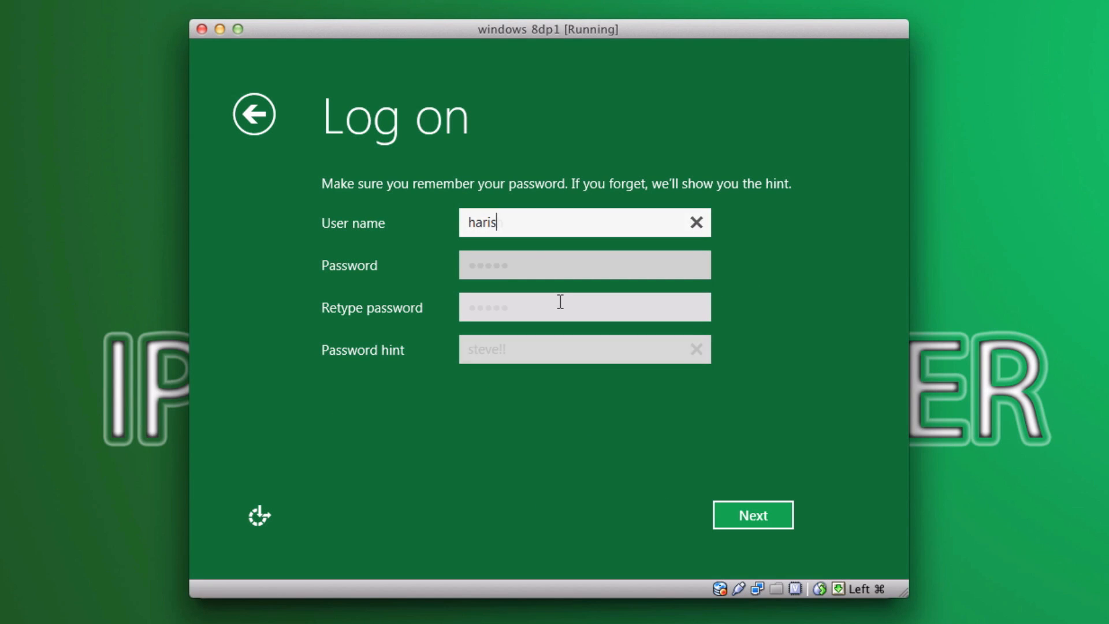
text(h)
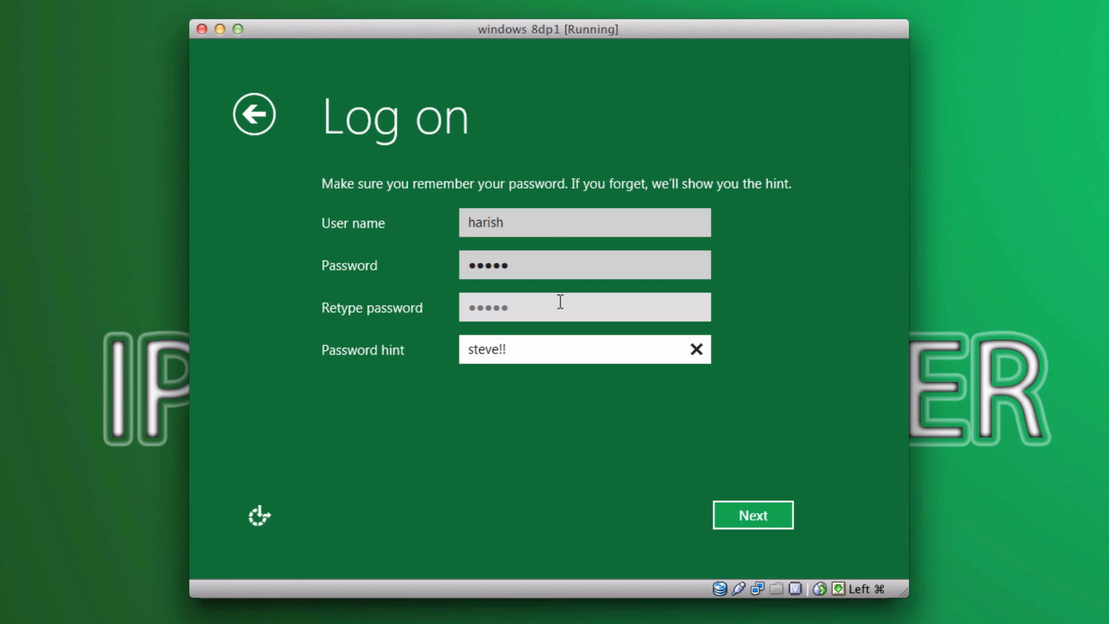
mouse_move(750, 544)
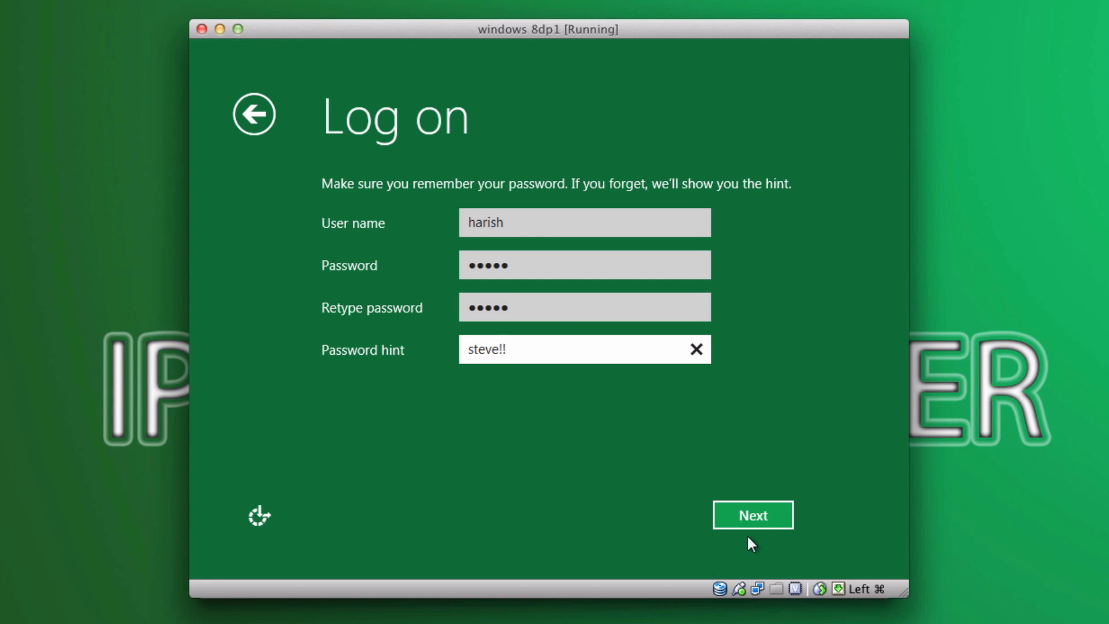
click(752, 515)
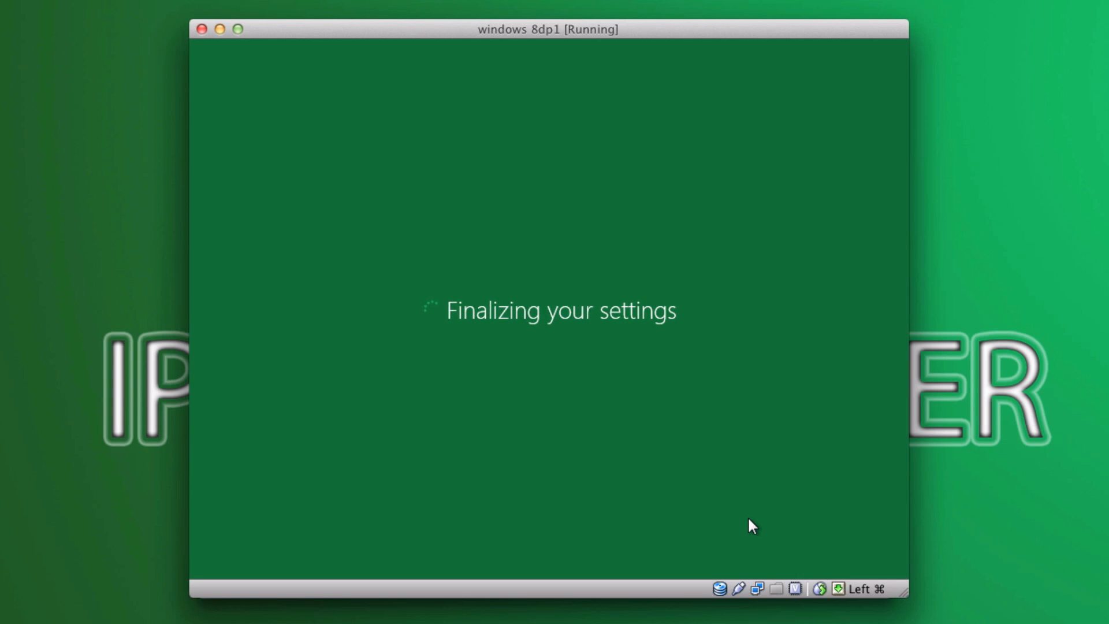
mouse_move(549, 354)
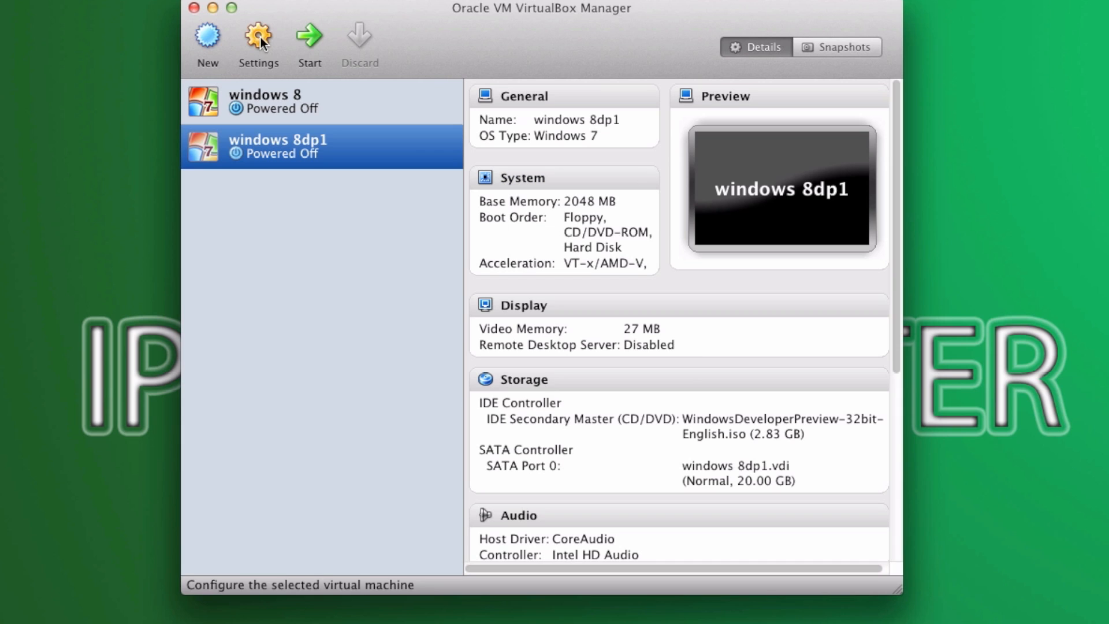
Start the 'windows 8dp1' virtual machine and boot to the Start screen.
click(309, 39)
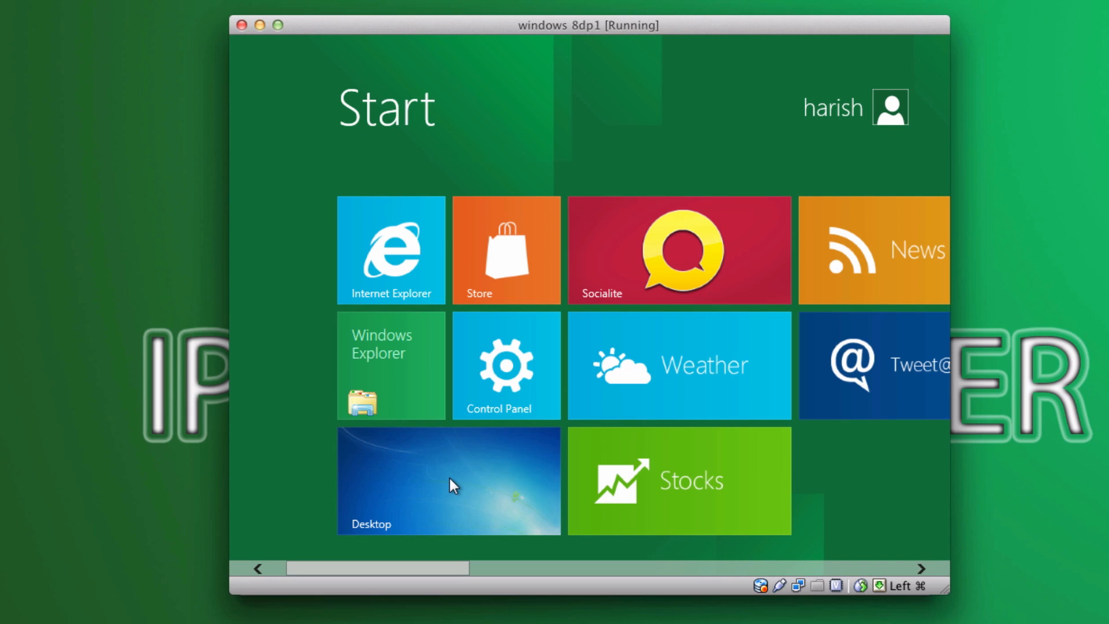
Open the Desktop tile, go back to Start, then reopen the desktop.
click(448, 481)
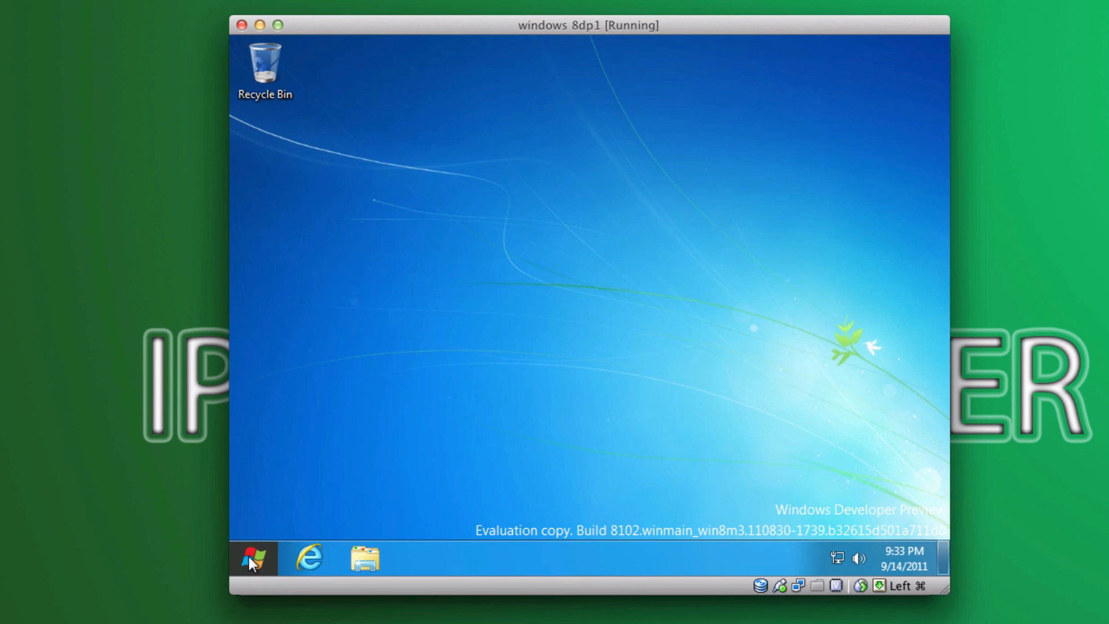
click(251, 558)
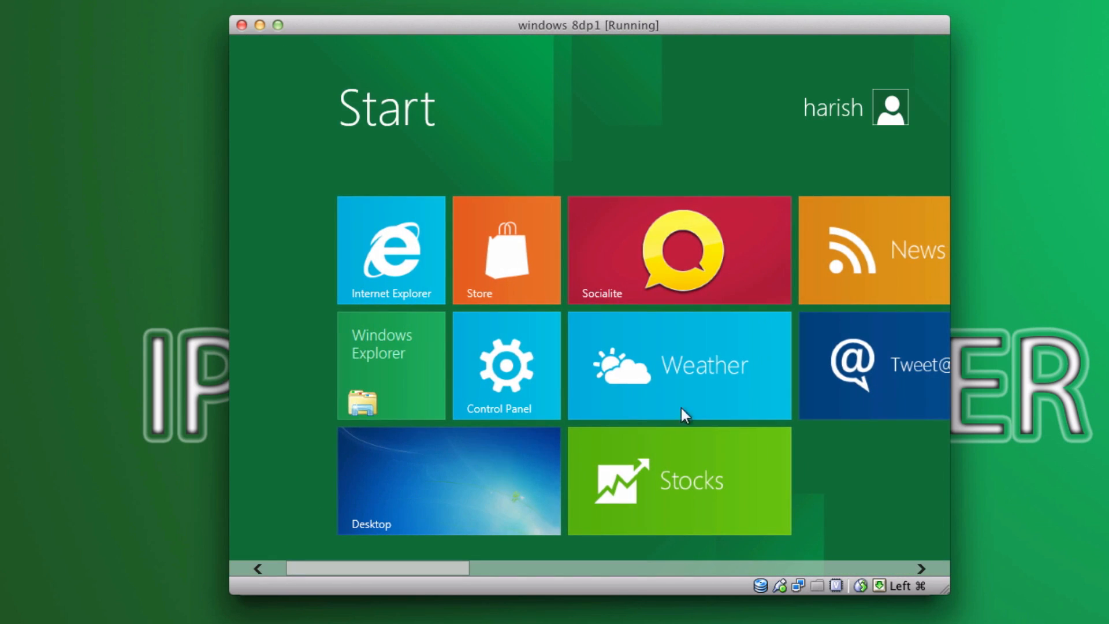
mouse_move(290, 566)
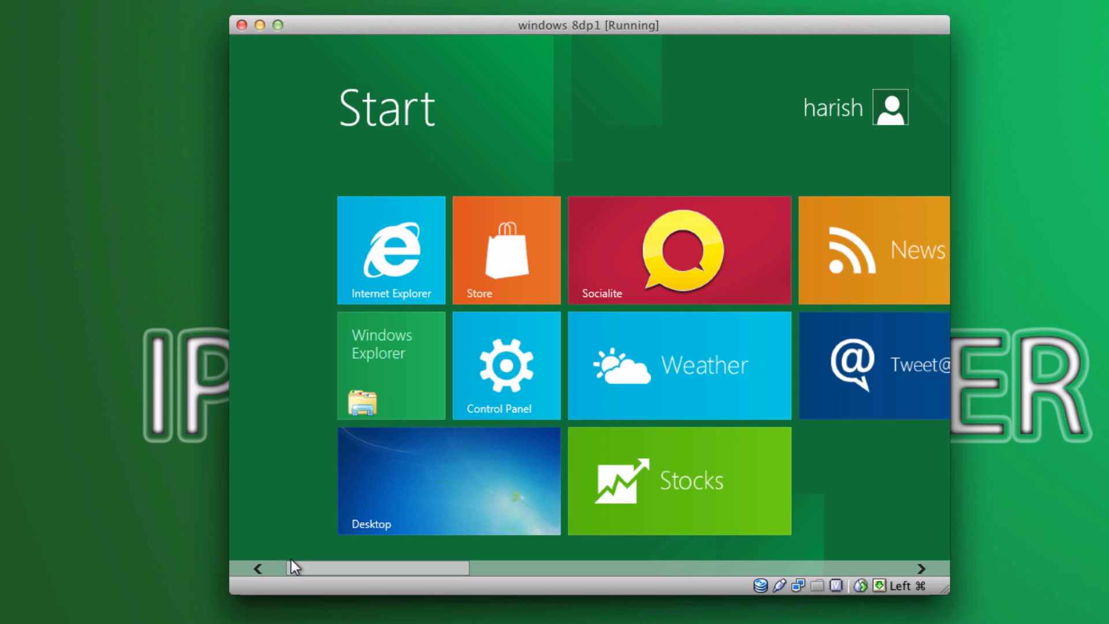
click(447, 481)
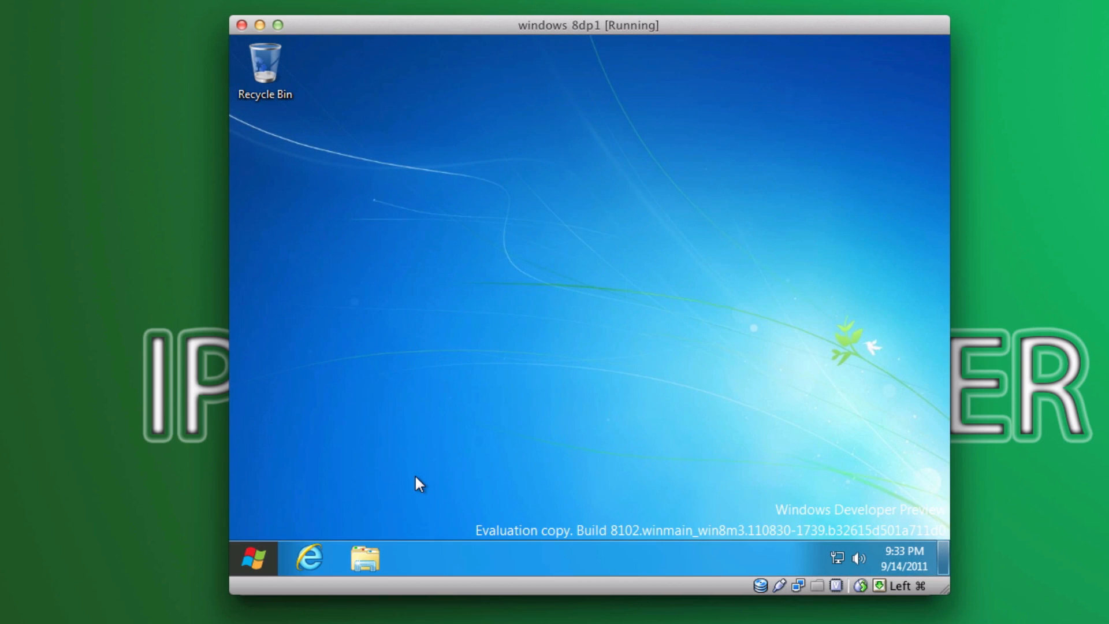